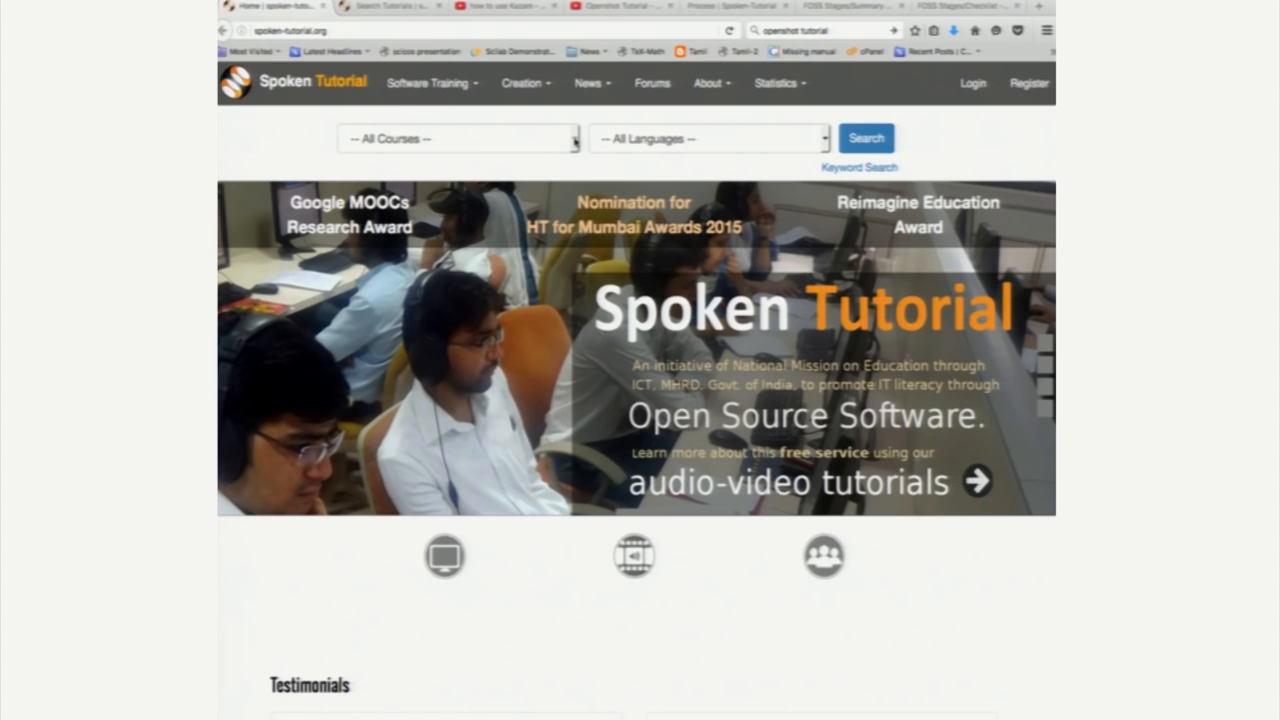
Choose Spoken Tutorial Technology (10) from the All Courses list on the home page.
click(458, 138)
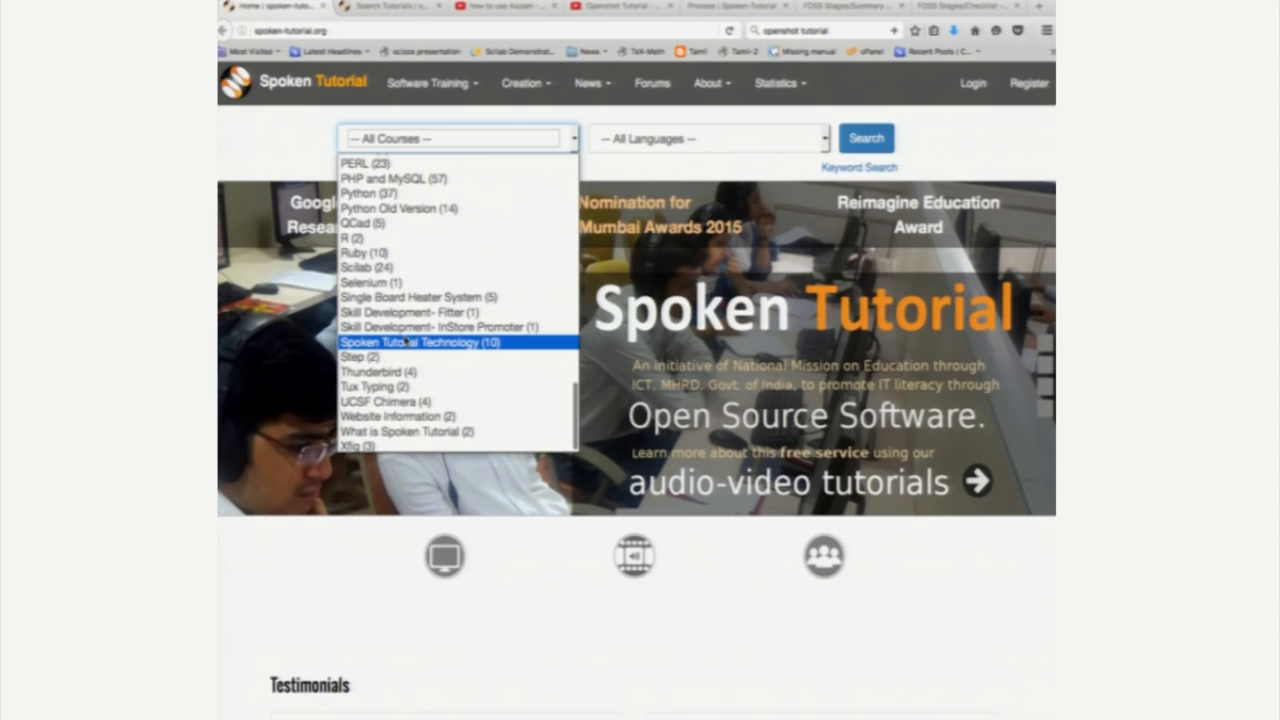
click(418, 342)
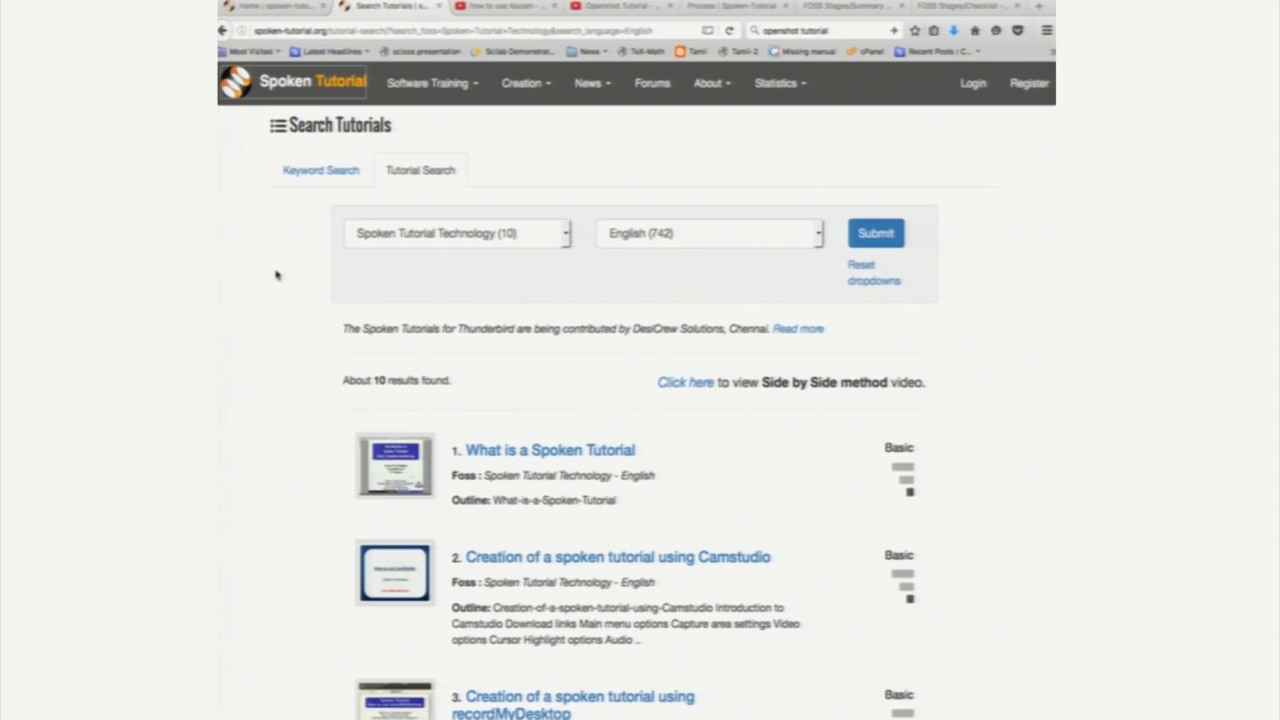
mouse_move(520, 430)
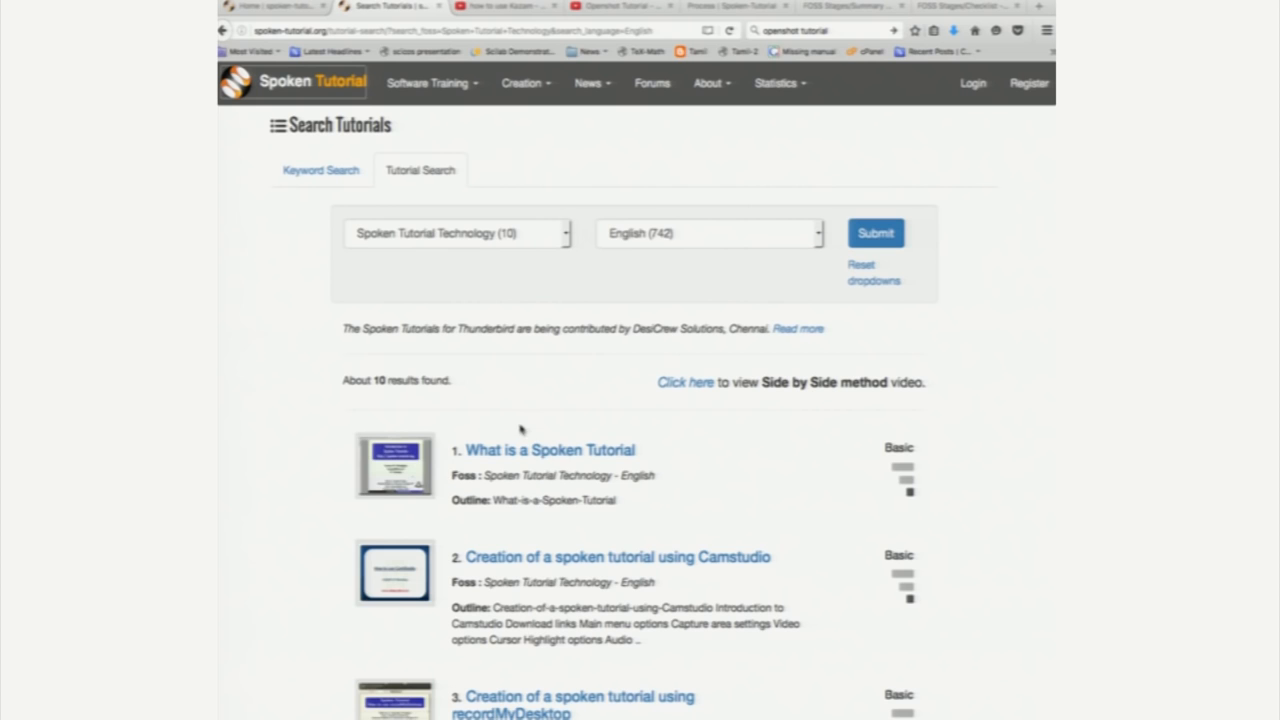
mouse_move(660, 458)
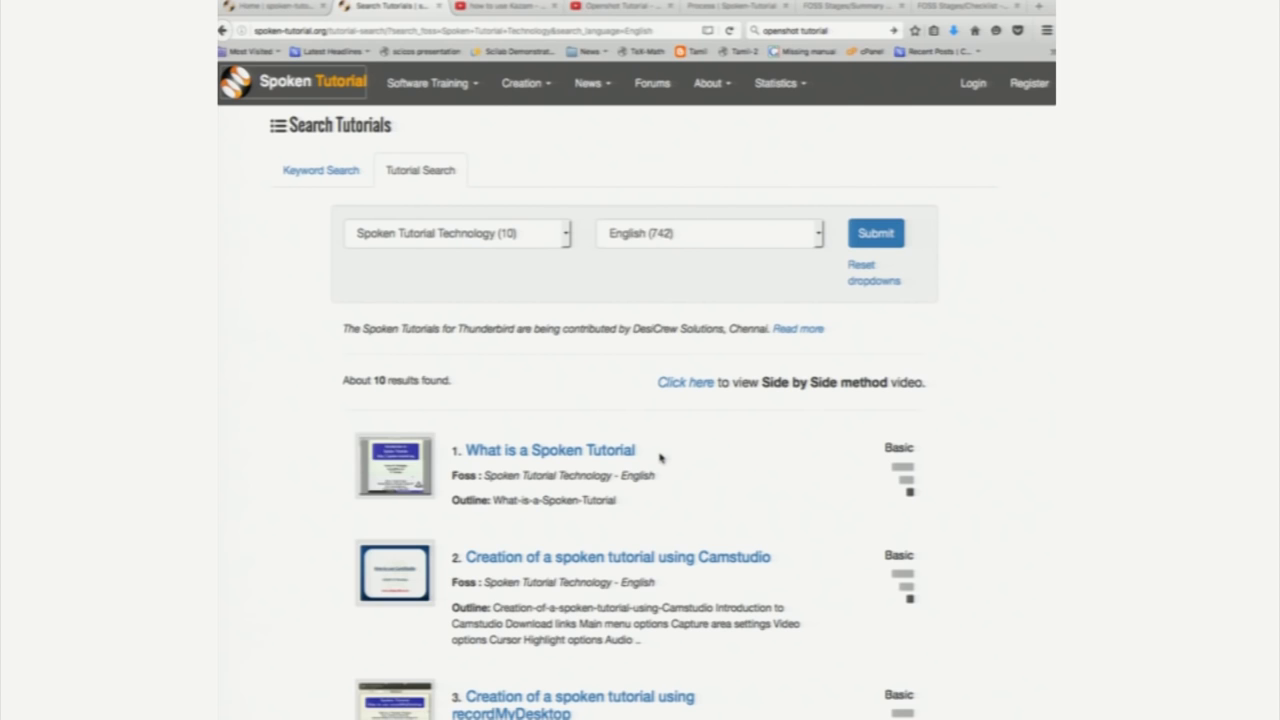
mouse_move(720, 556)
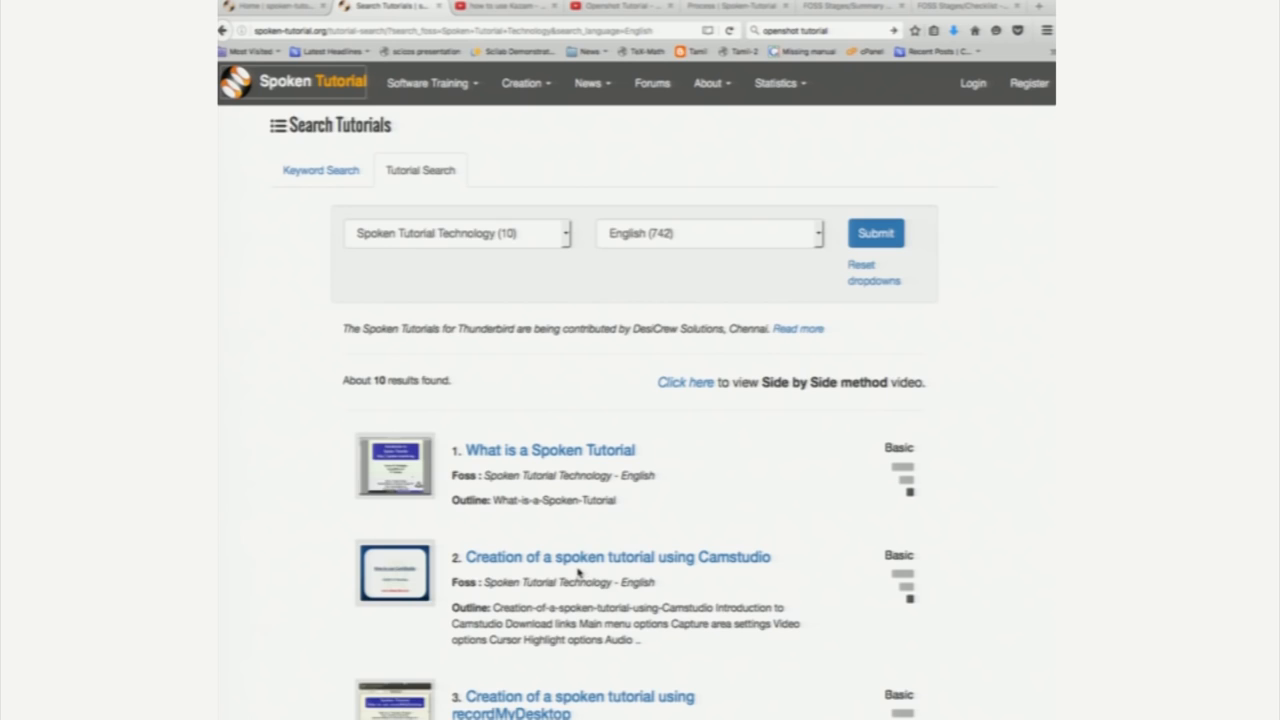
Scroll the English Spoken Tutorial Technology results down to the recordMyDesktop and Movie Maker tutorials.
scroll(down, 3)
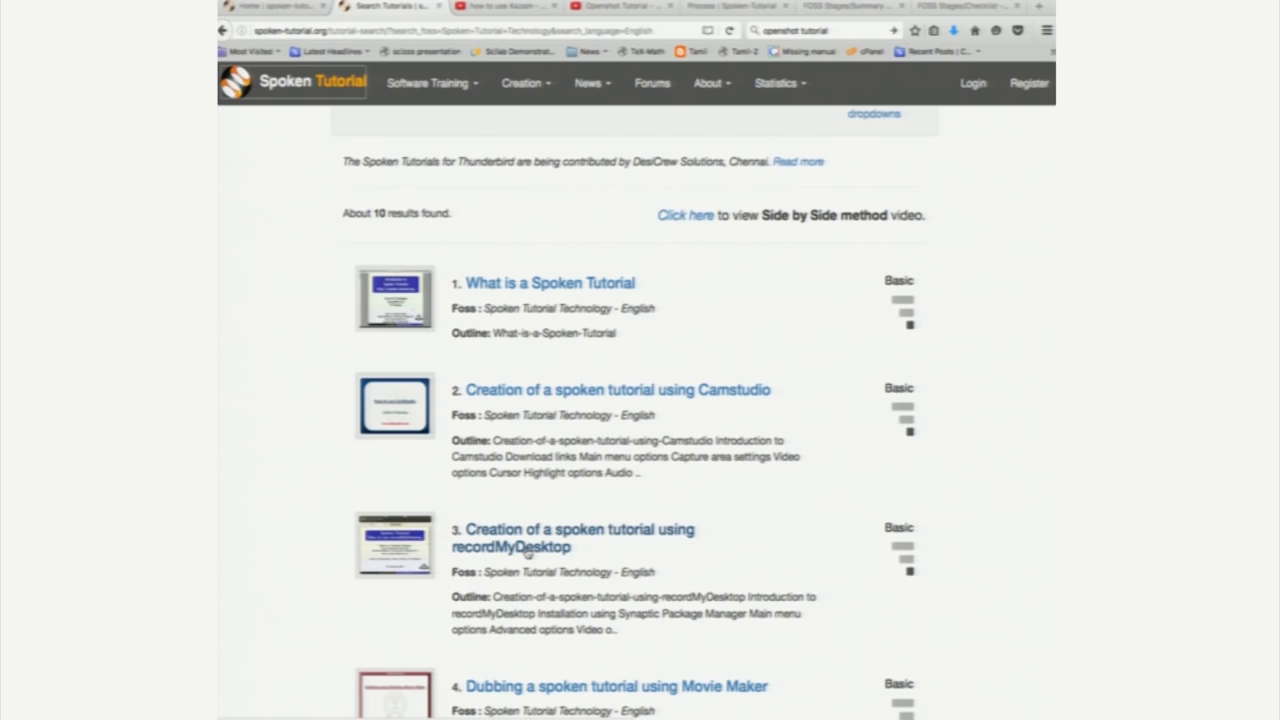
mouse_move(484, 28)
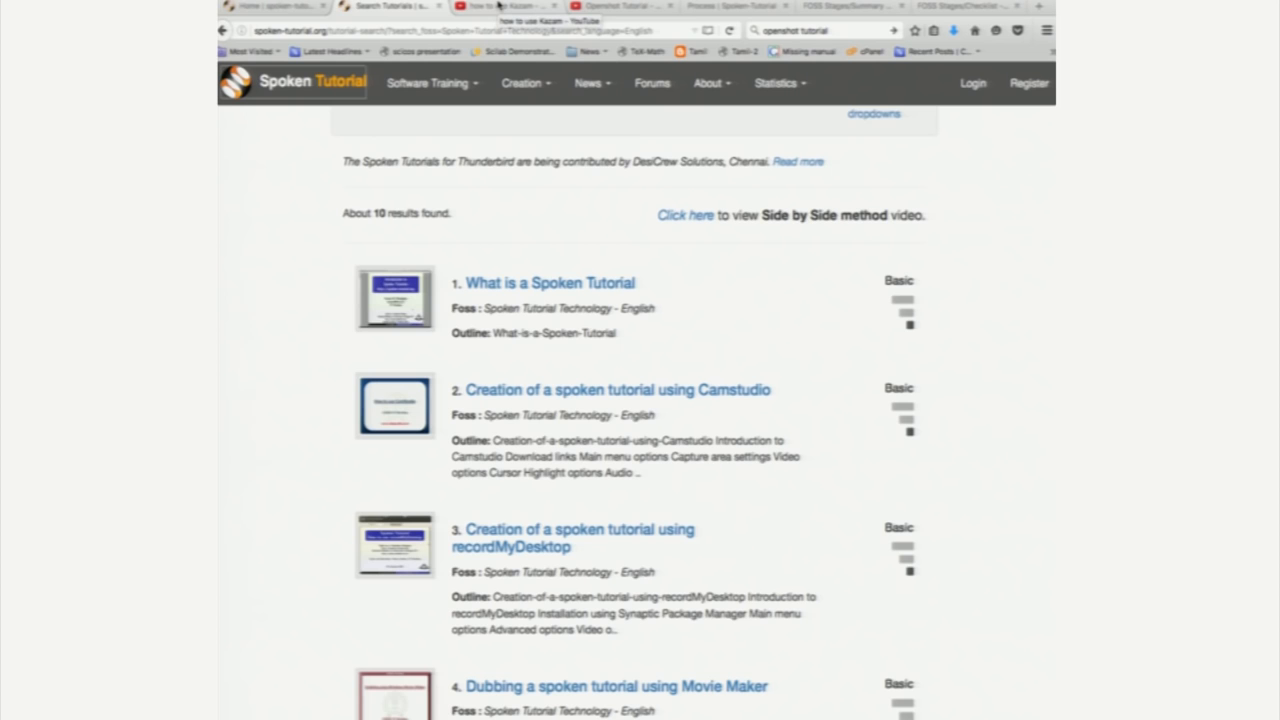
Switch to the how to use Kazam YouTube video, then bring up the Report Writing in LaTeX slides.
click(504, 6)
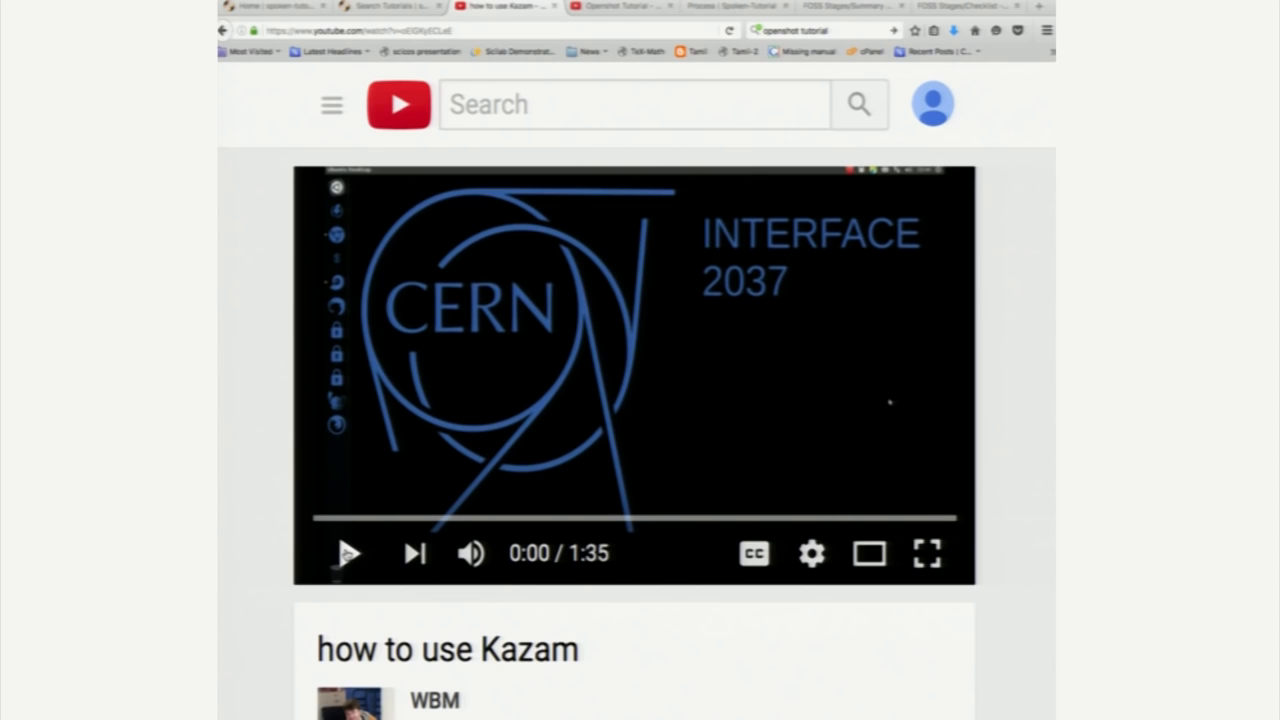
click(348, 552)
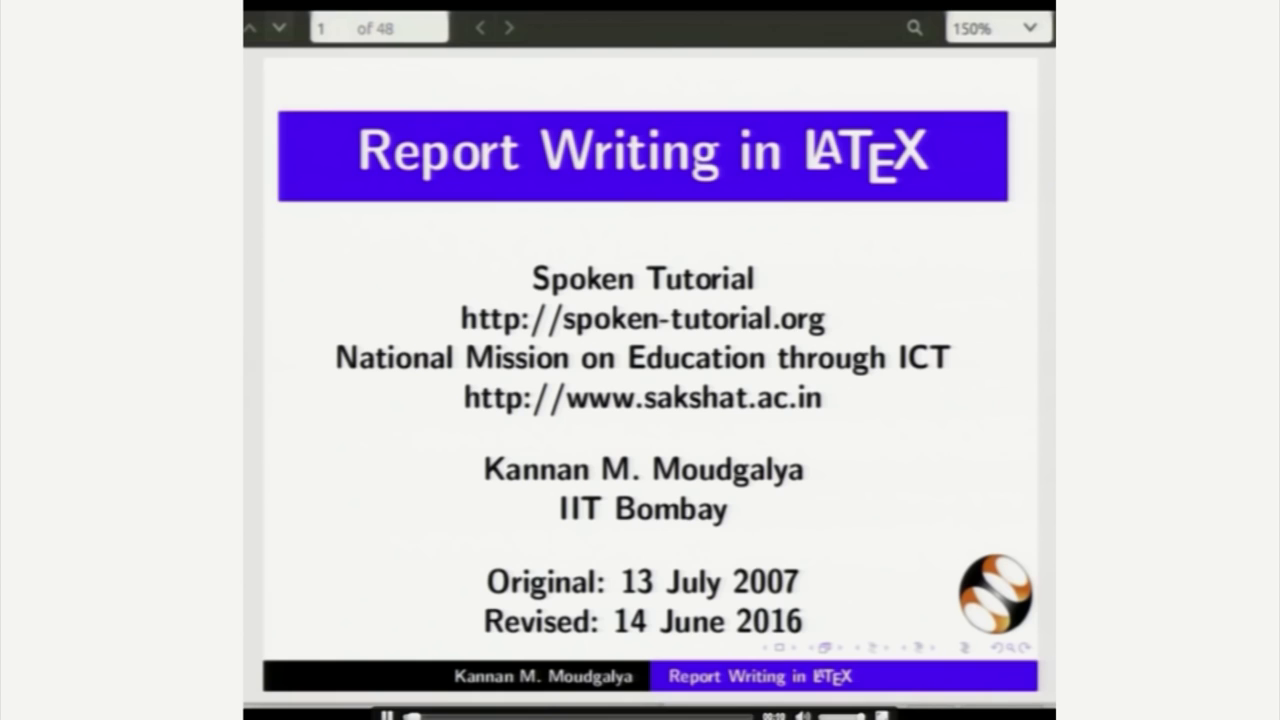
Advance the Report Writing in LaTeX slides from the title page to Learning Objectives.
click(508, 28)
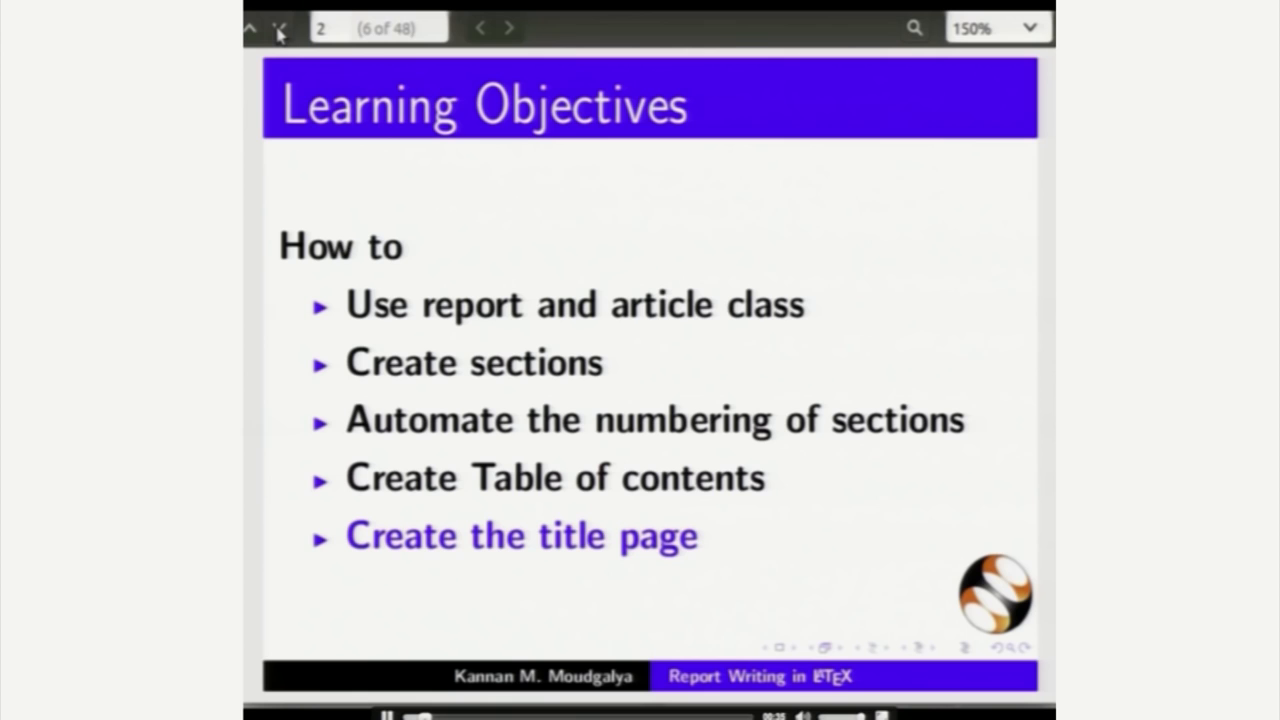
click(508, 28)
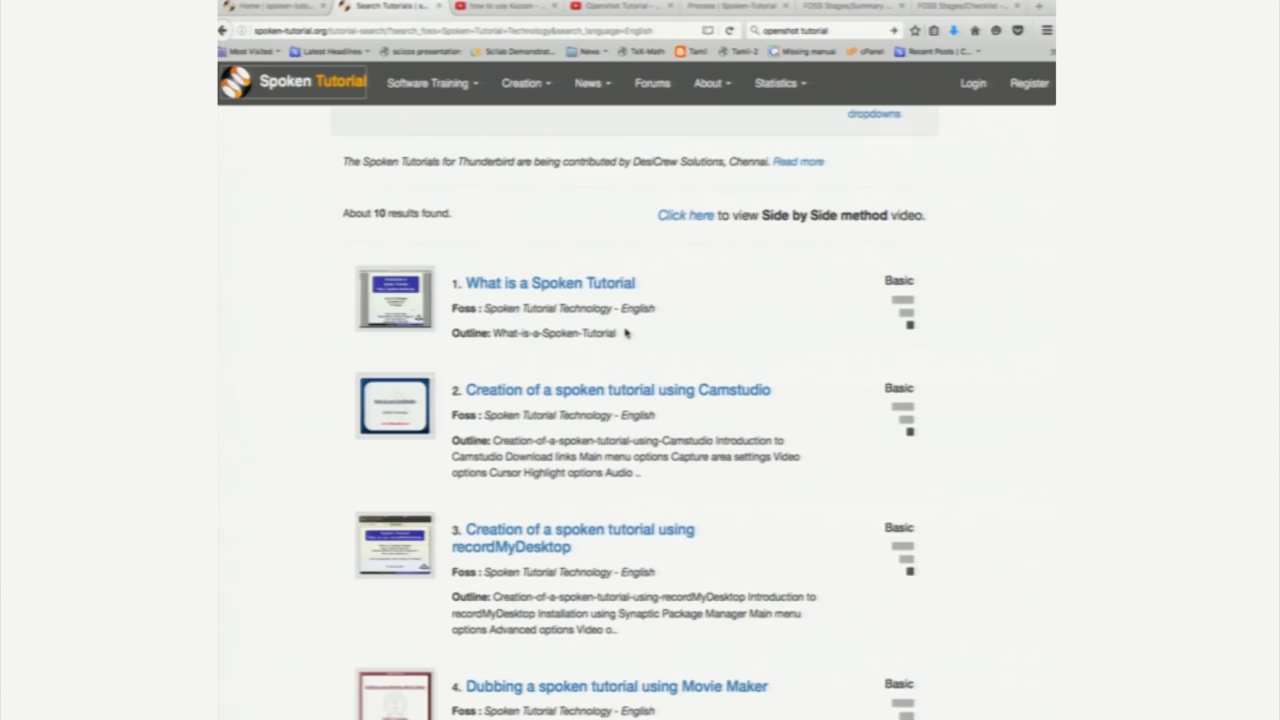
mouse_move(604, 366)
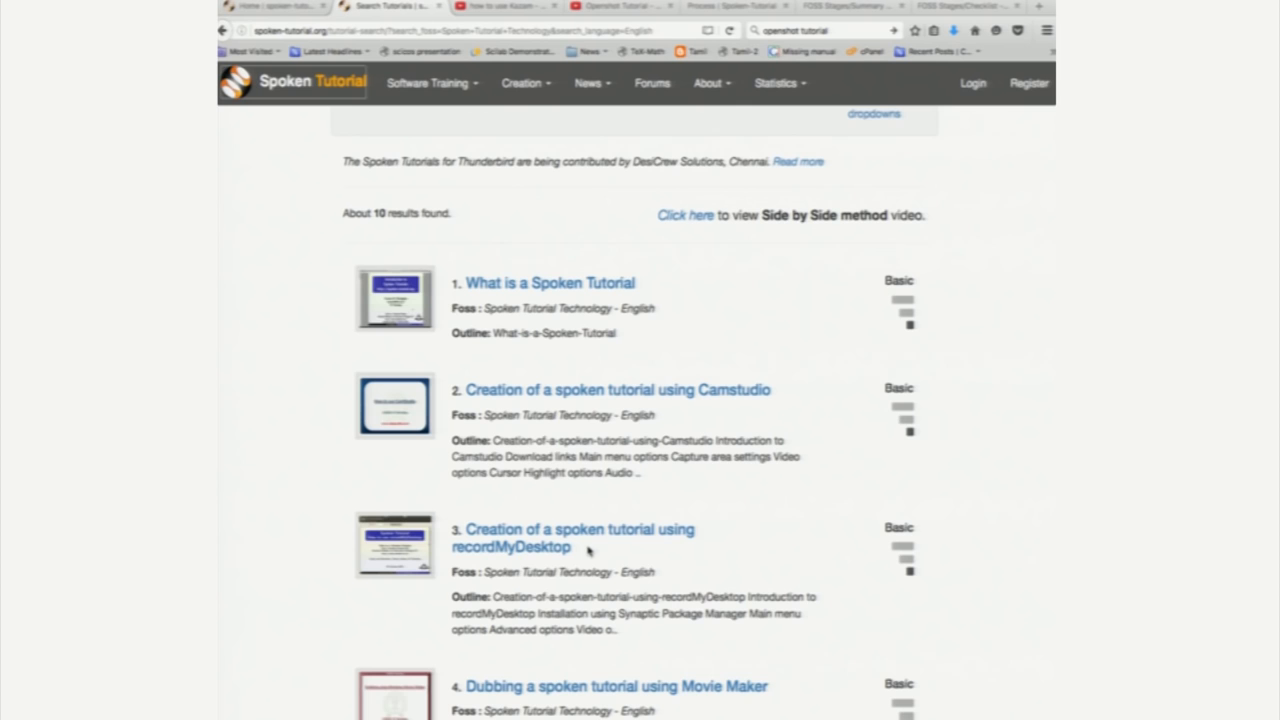
scroll(down, 3)
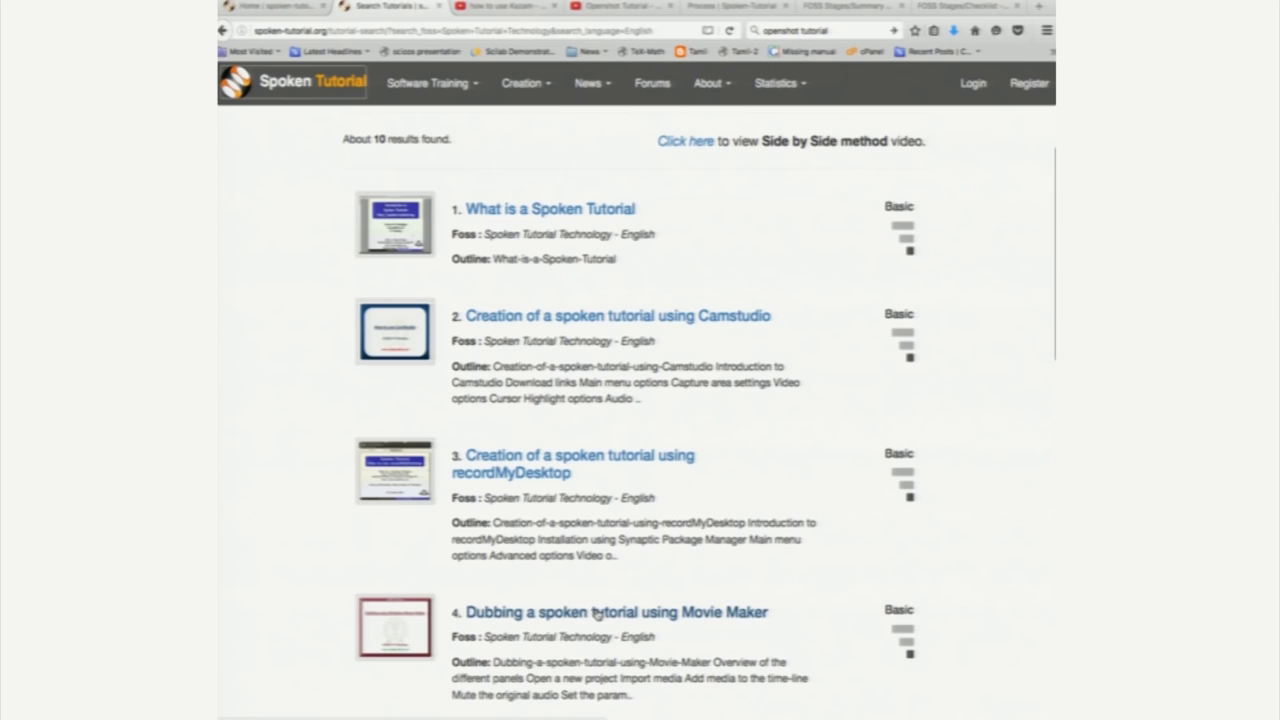
scroll(down, 3)
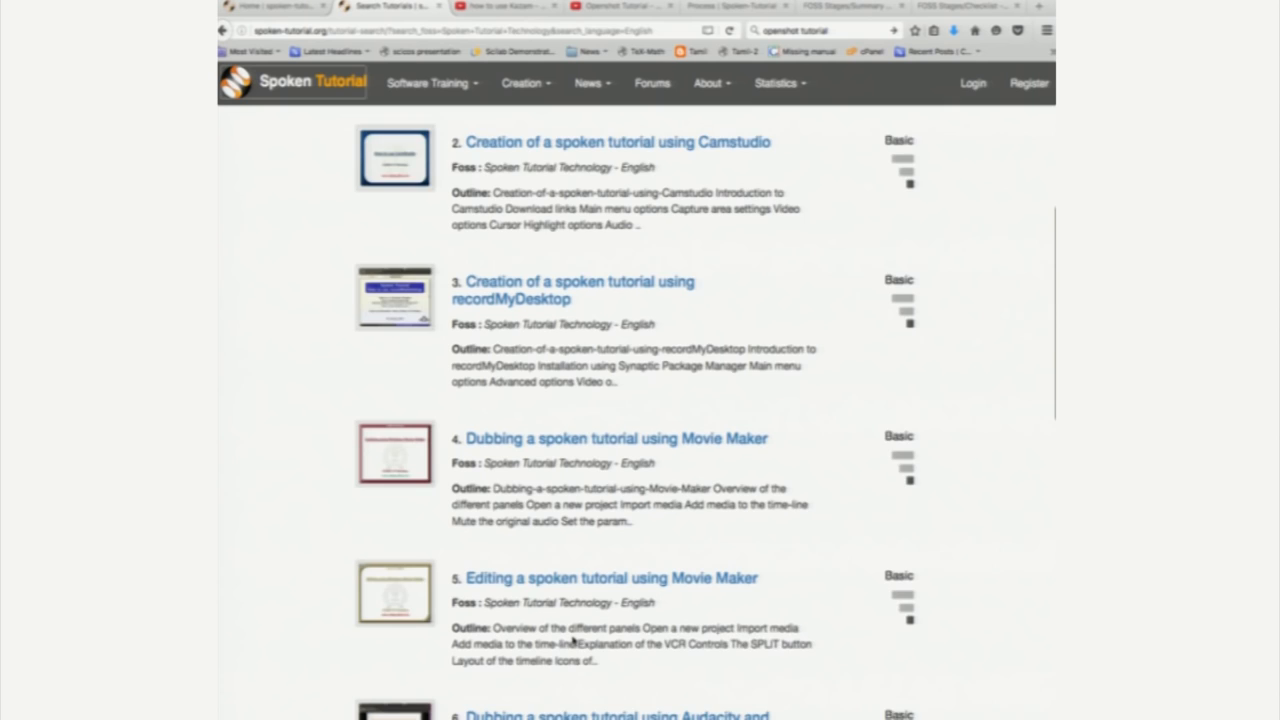
scroll(down, 3)
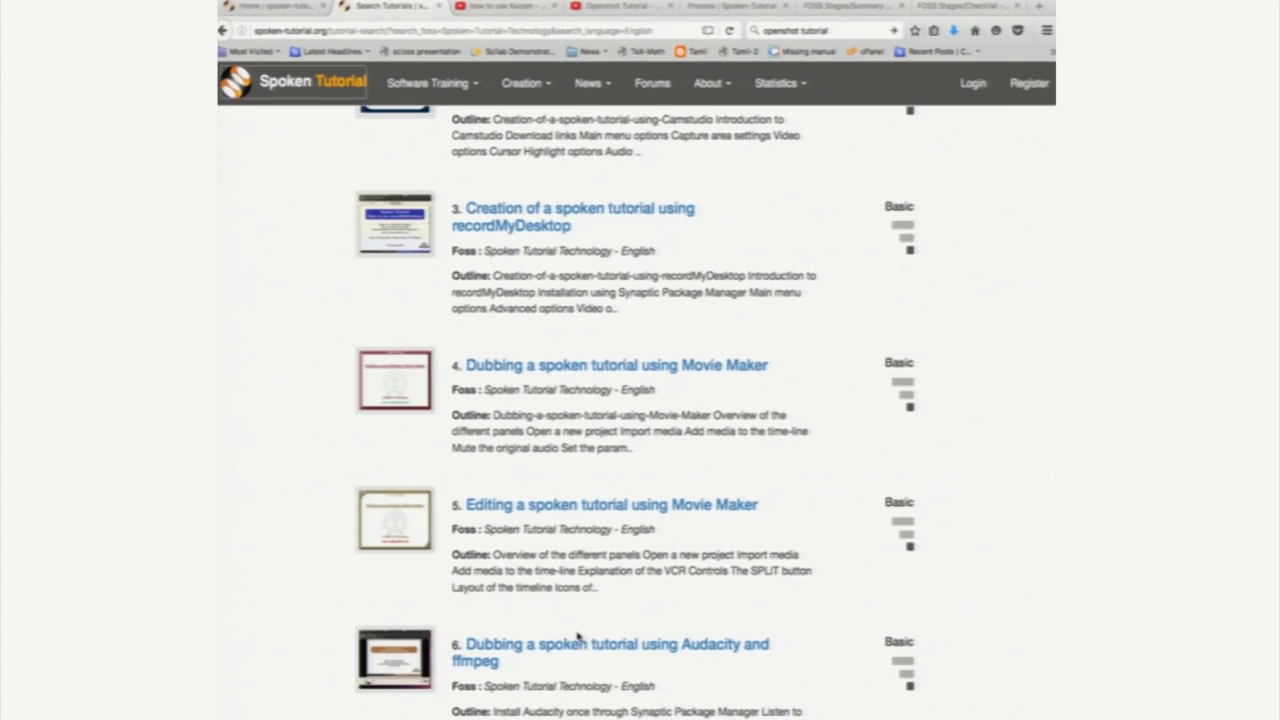
Switch to the Openshot Tutorial YouTube video by HarjotMannify.
click(620, 6)
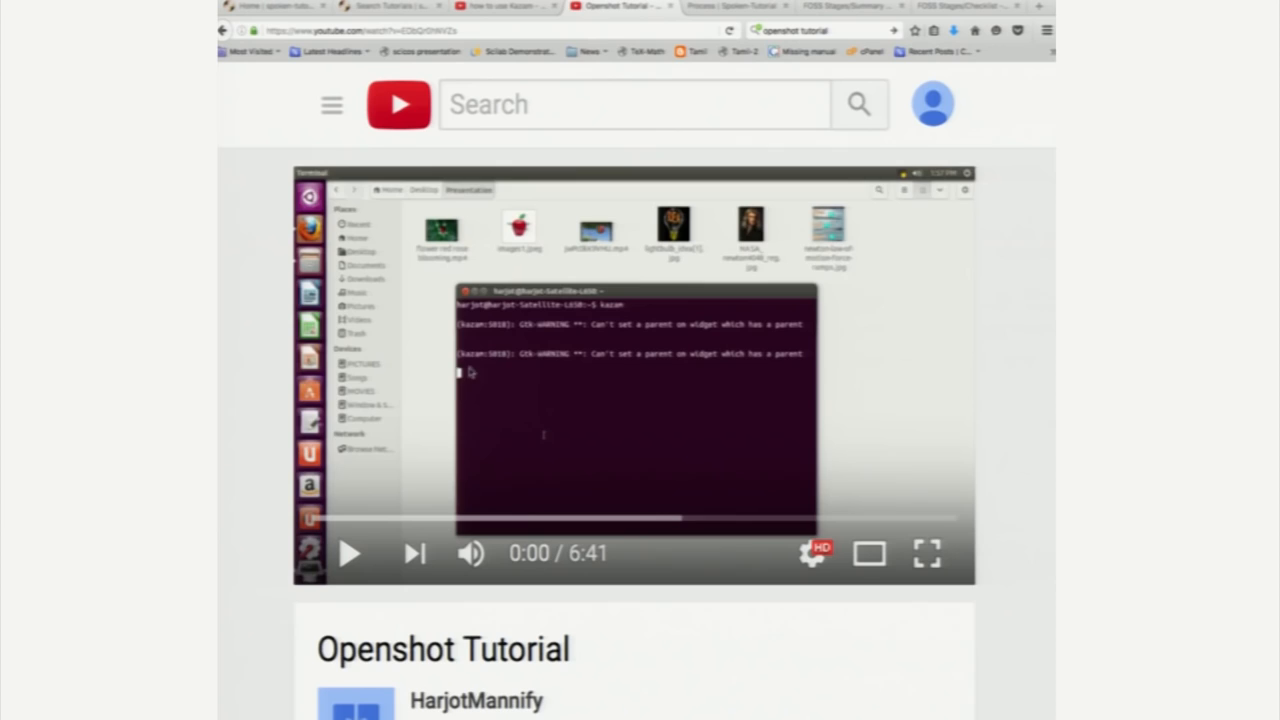
mouse_move(448, 398)
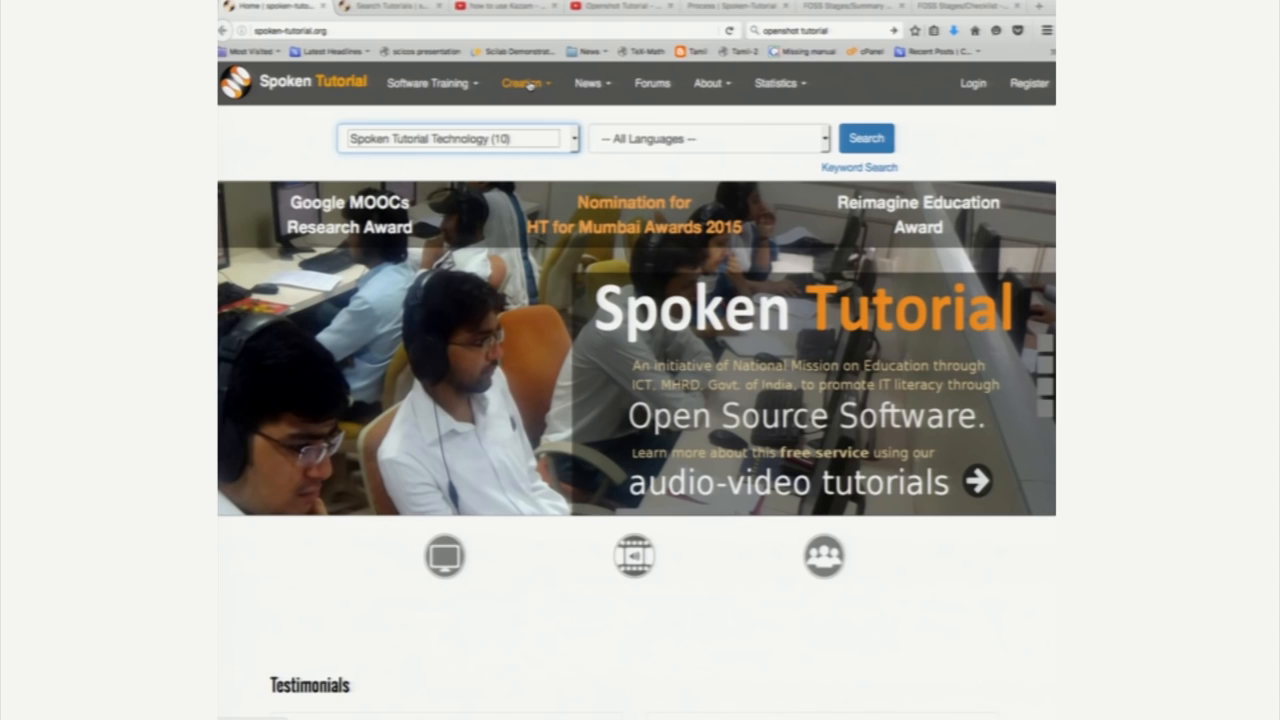
Go to Creation Process from the Creation menu and scroll down to its Processes section.
click(522, 84)
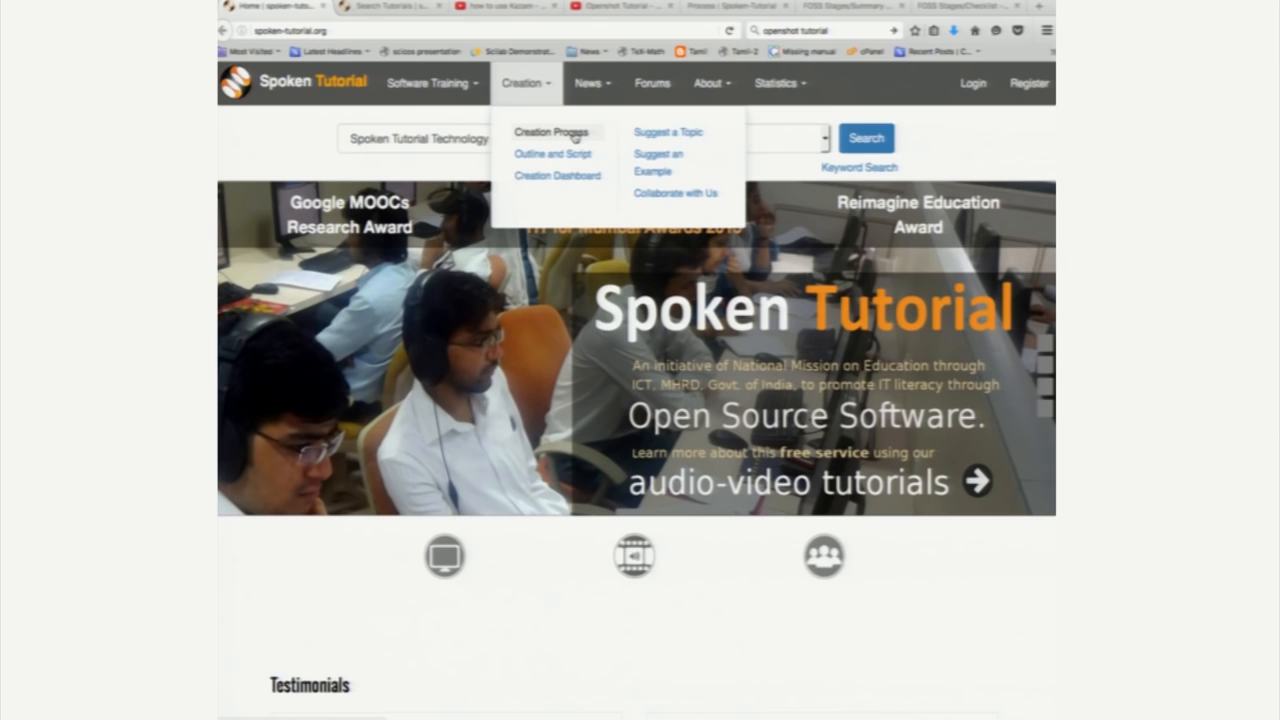
click(550, 132)
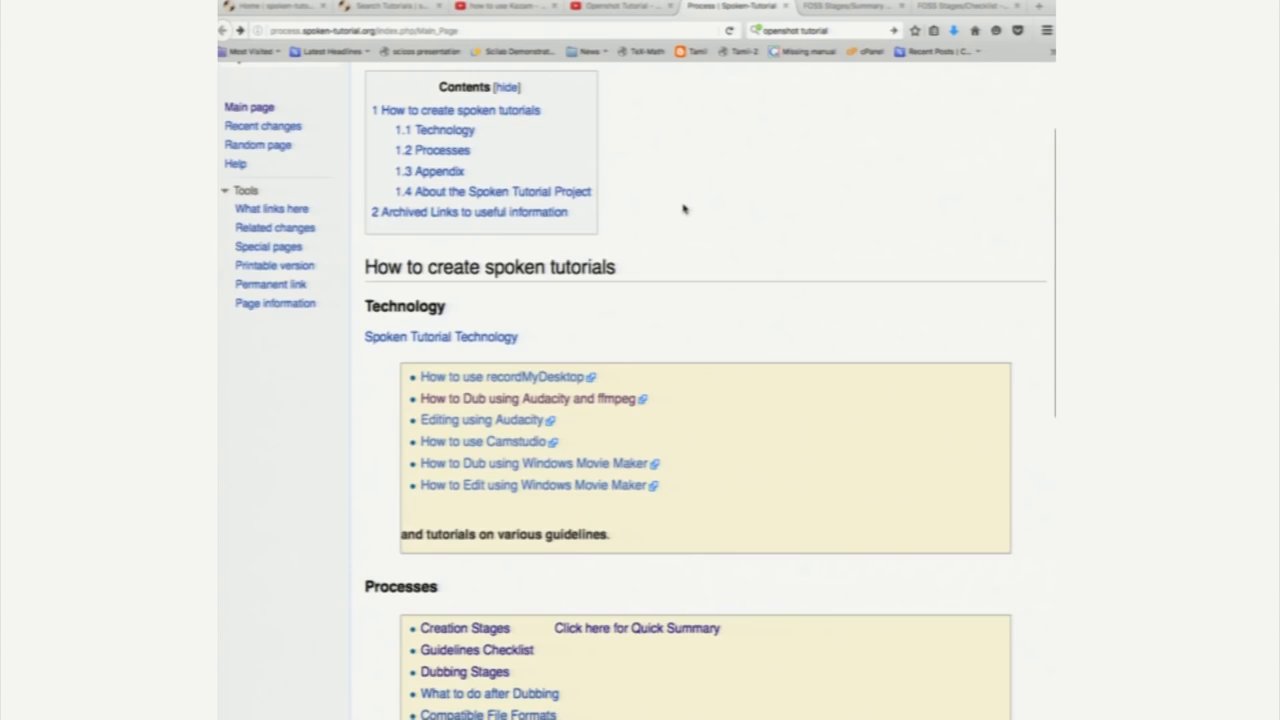
scroll(down, 3)
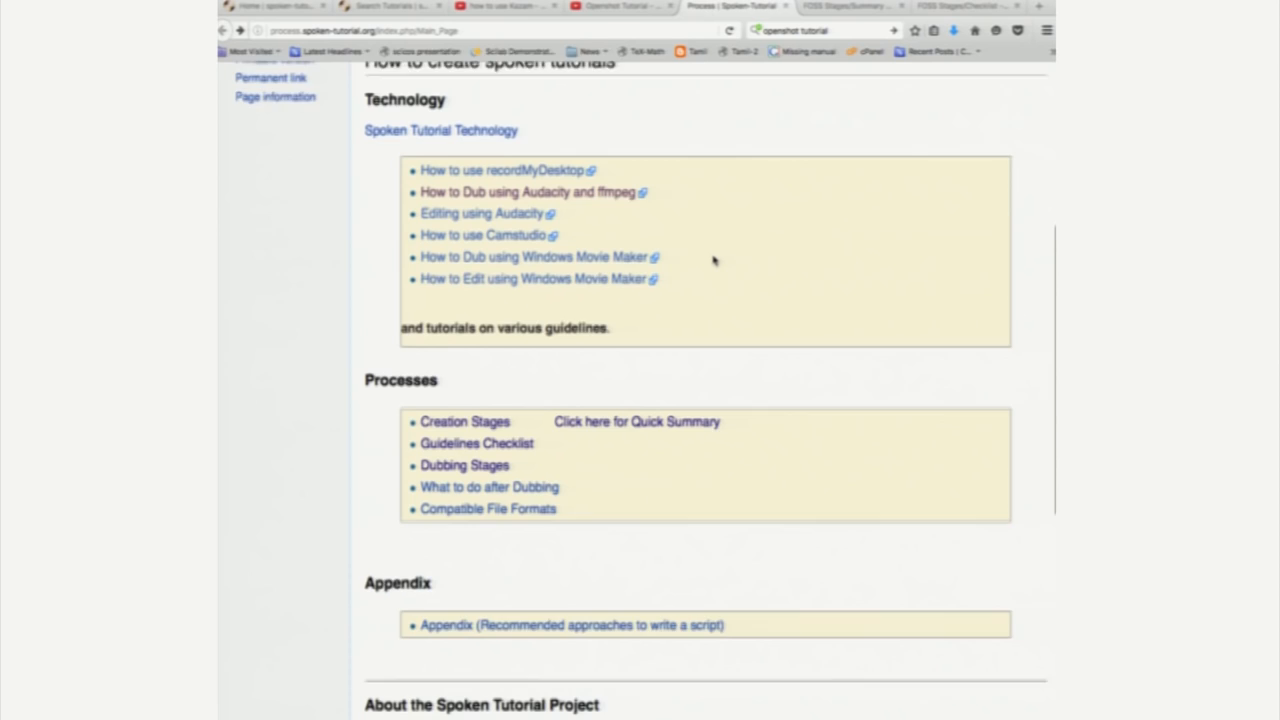
scroll(down, 3)
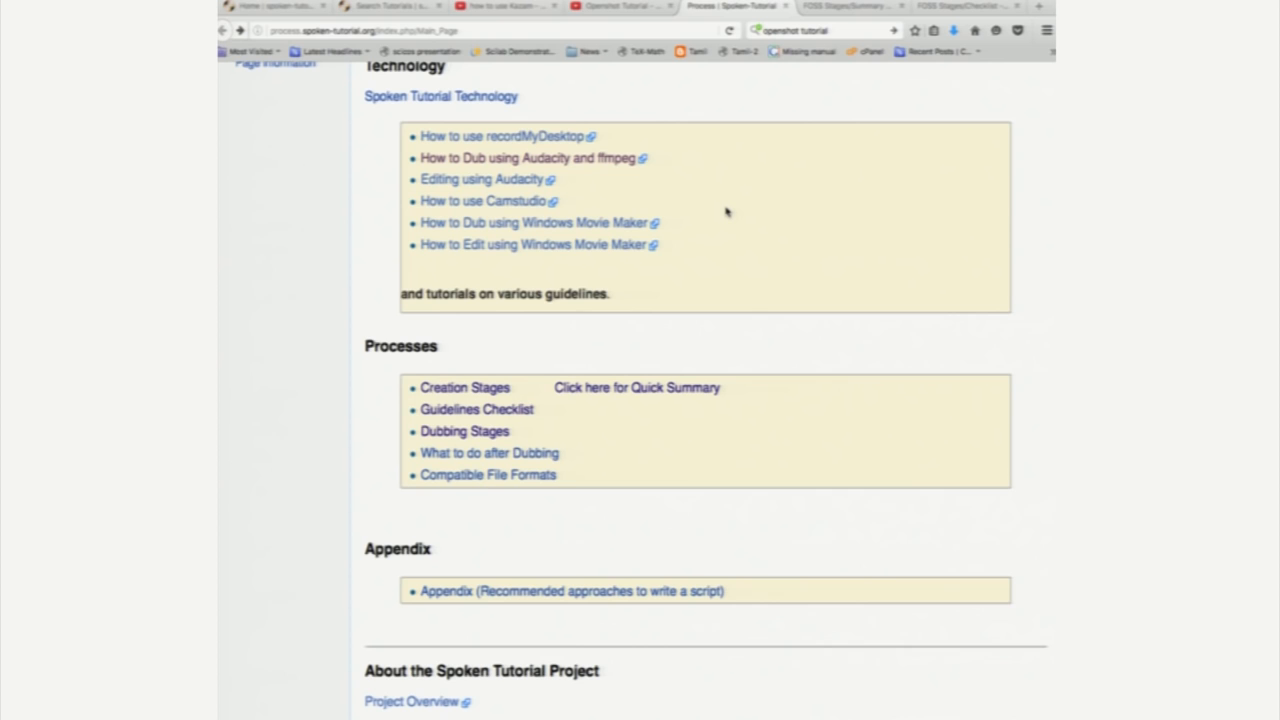
mouse_move(616, 438)
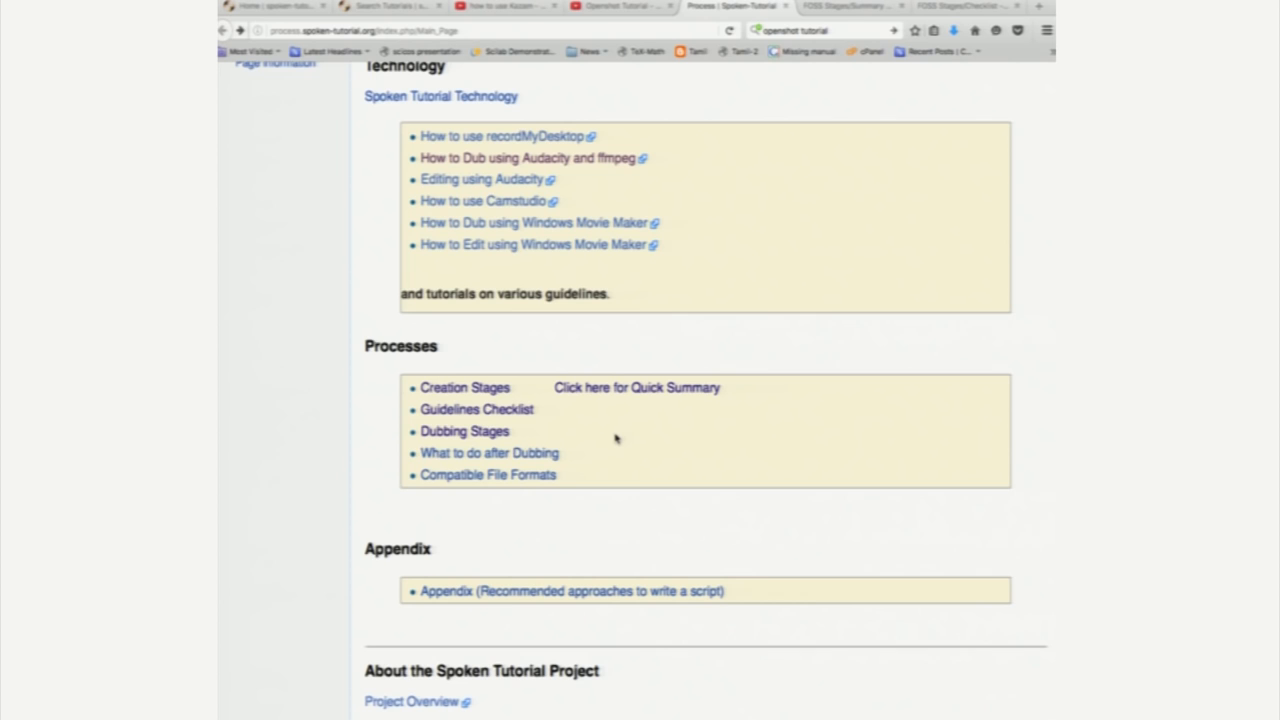
mouse_move(584, 428)
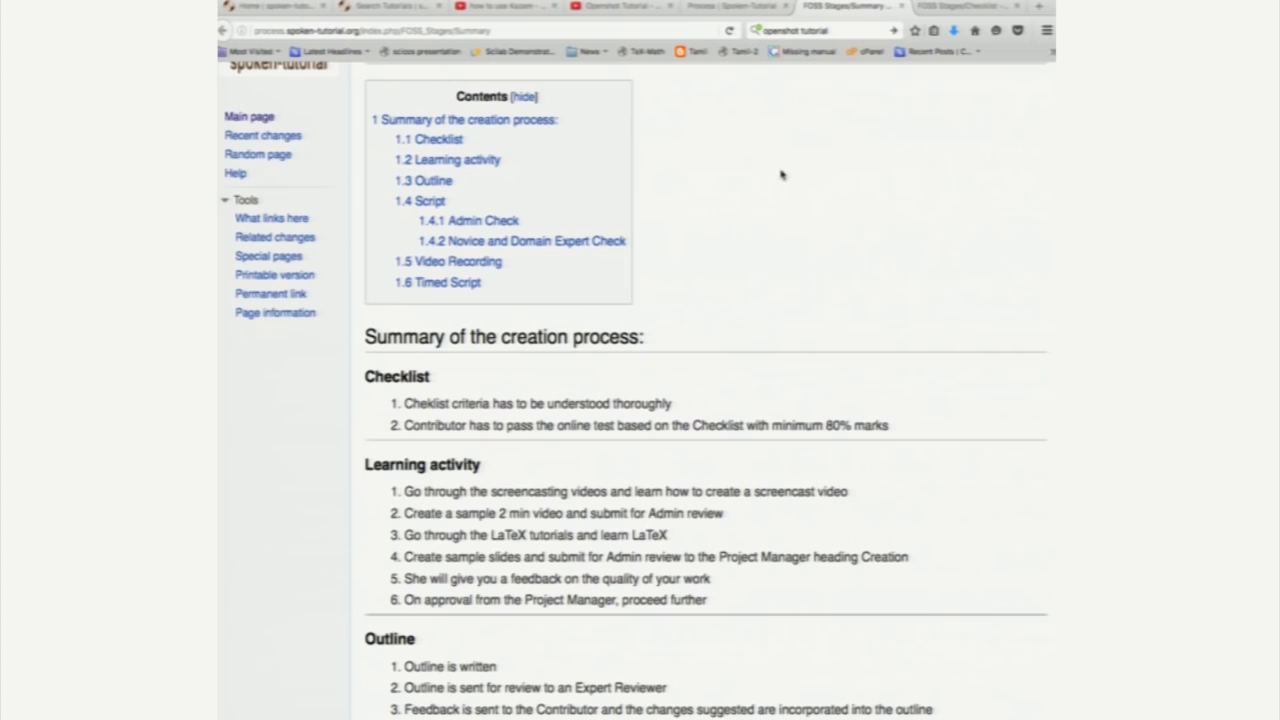
mouse_move(492, 376)
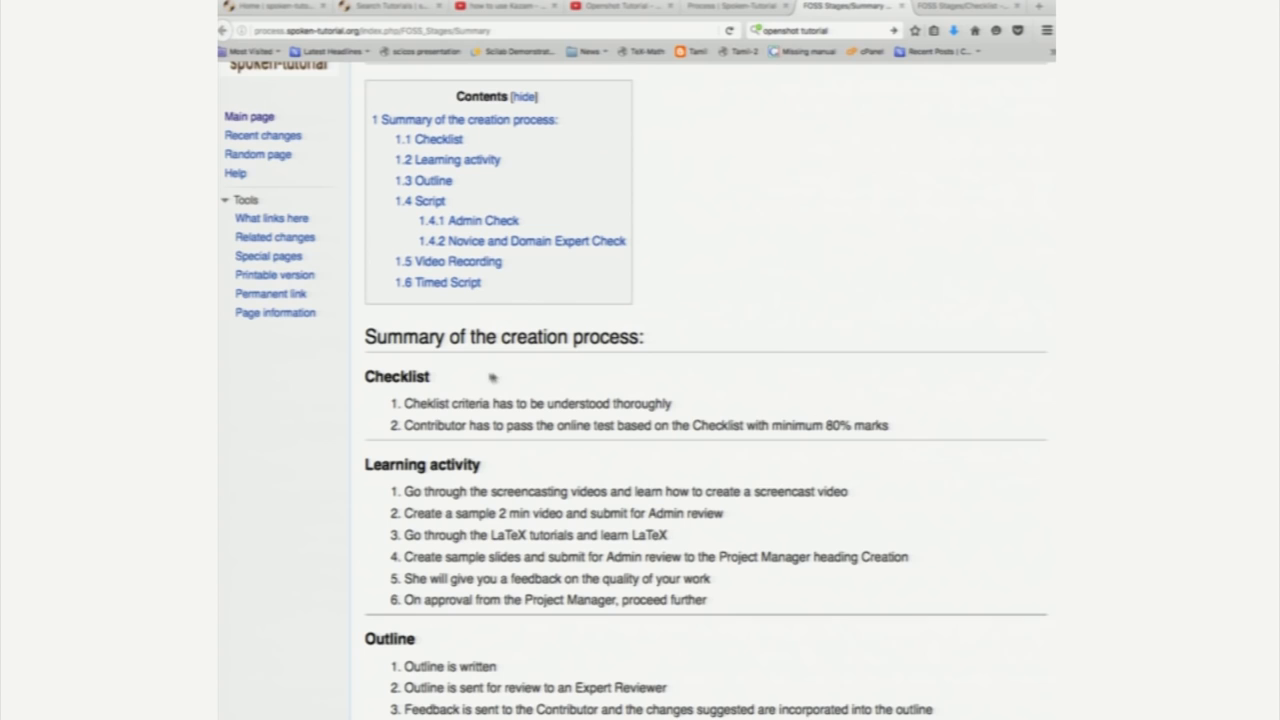
mouse_move(448, 380)
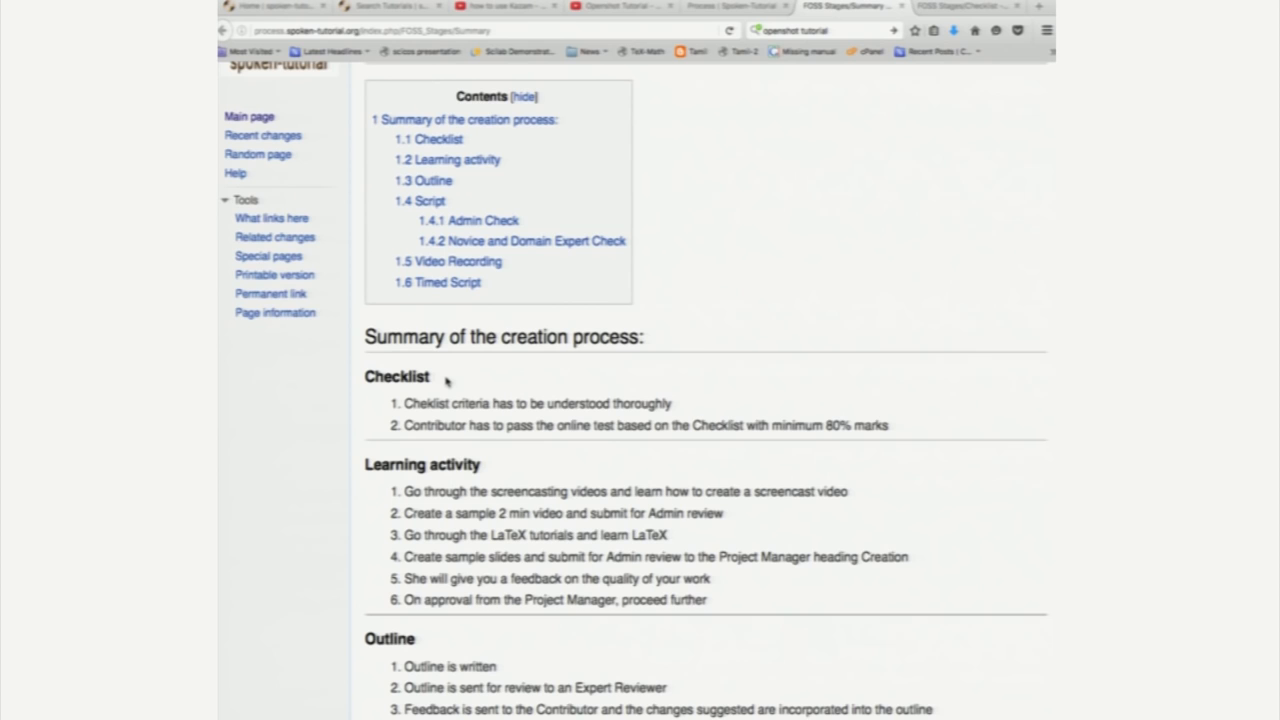
scroll(down, 3)
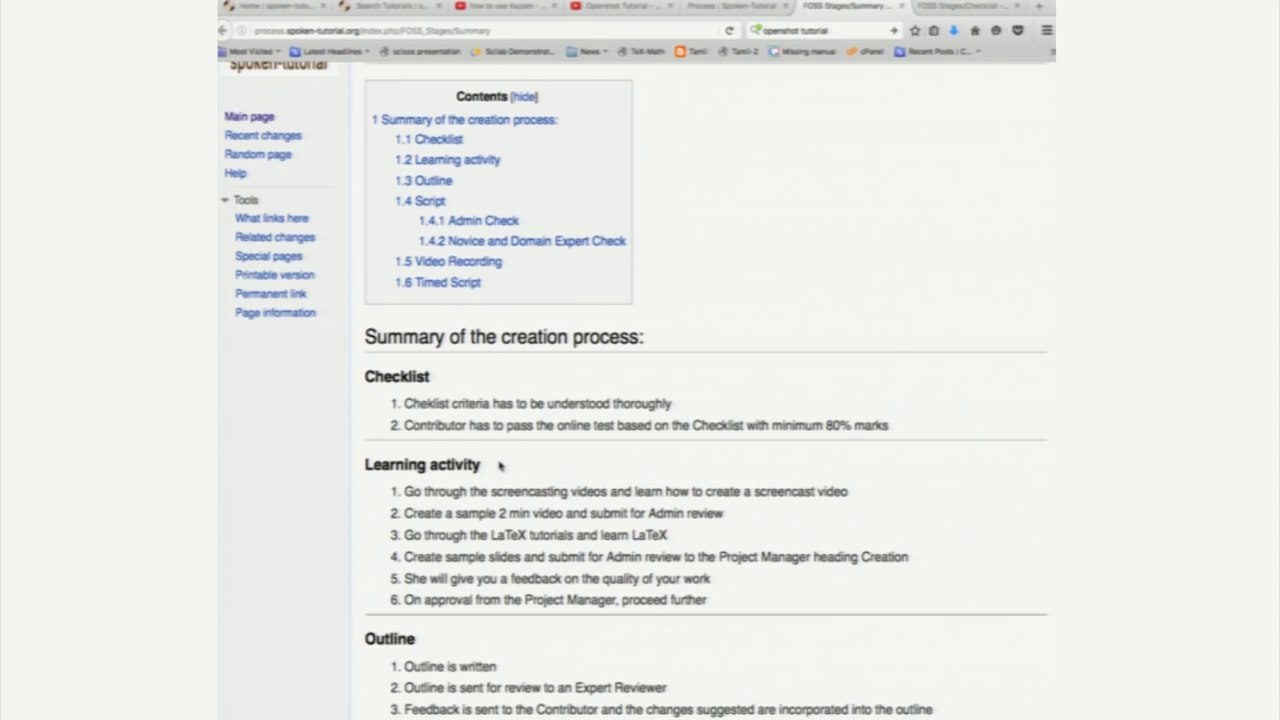
scroll(down, 3)
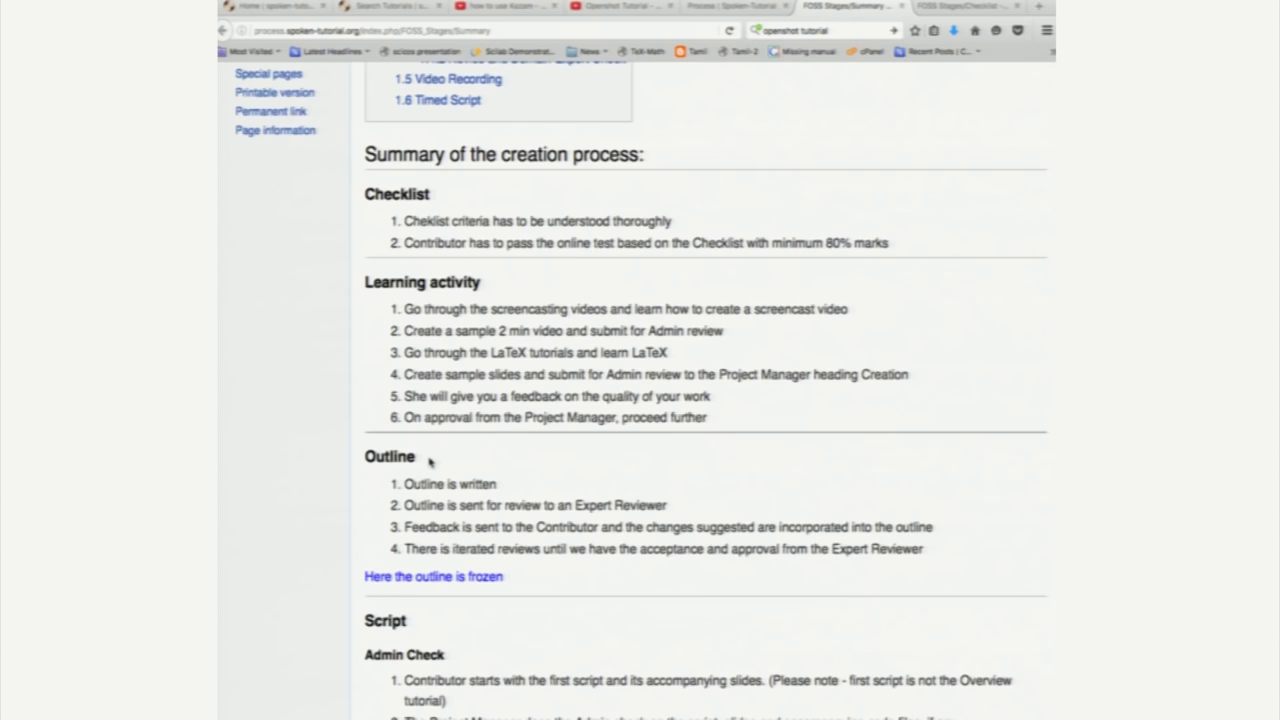
scroll(down, 3)
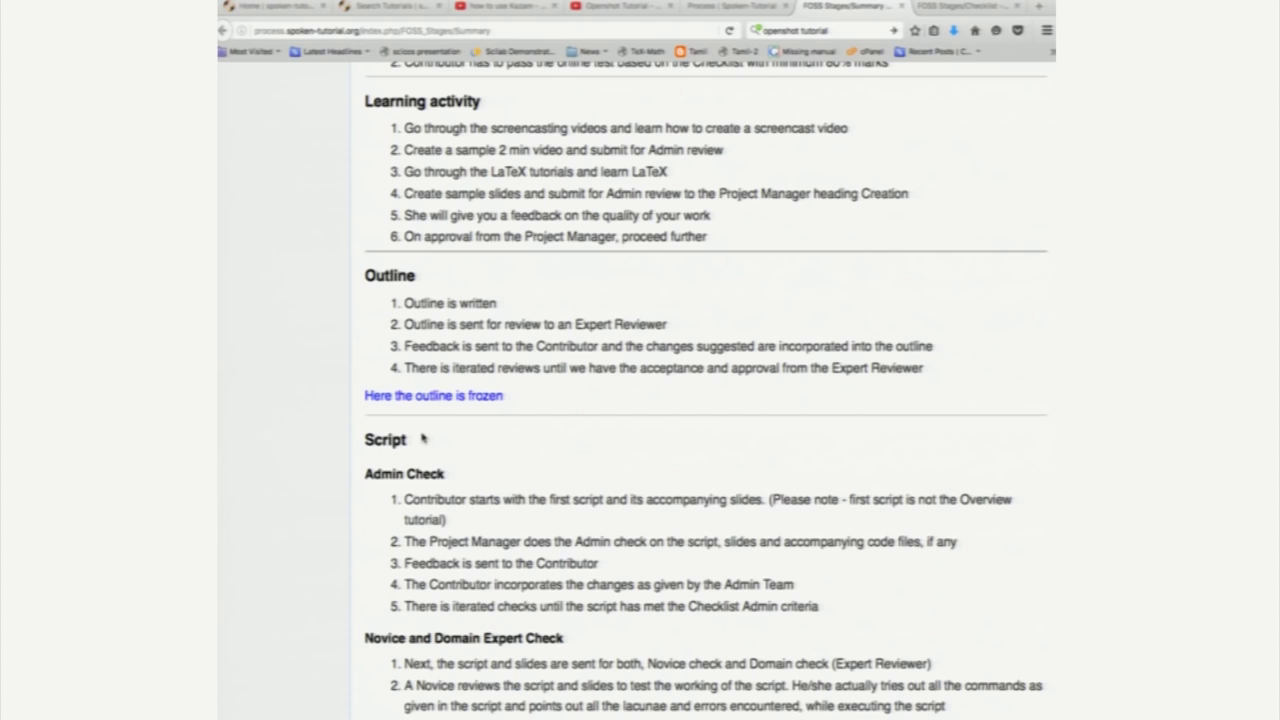
scroll(down, 3)
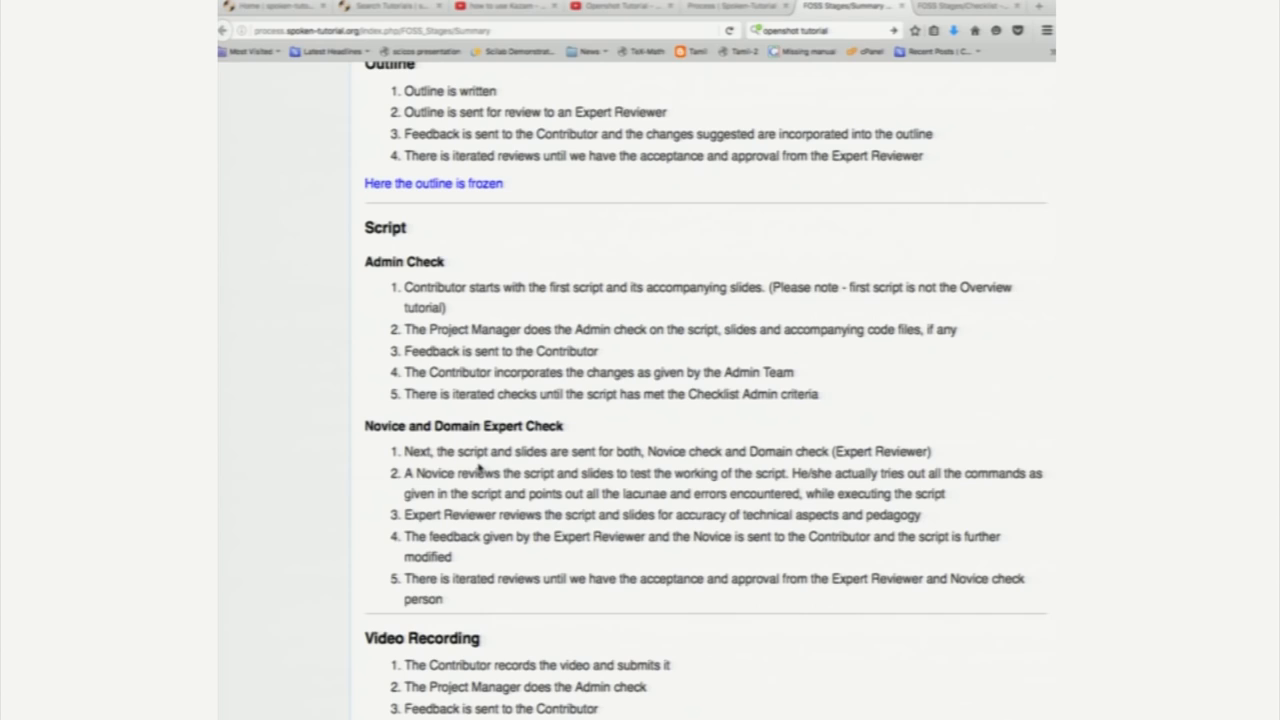
scroll(down, 3)
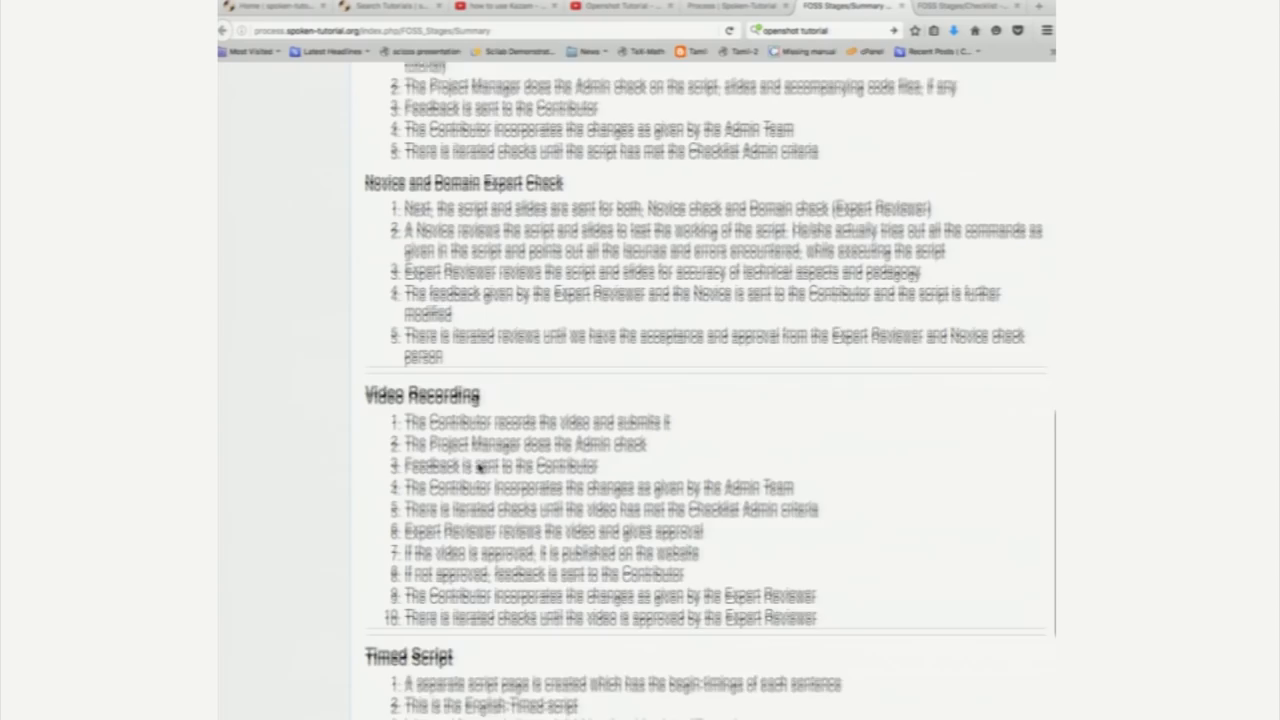
scroll(down, 3)
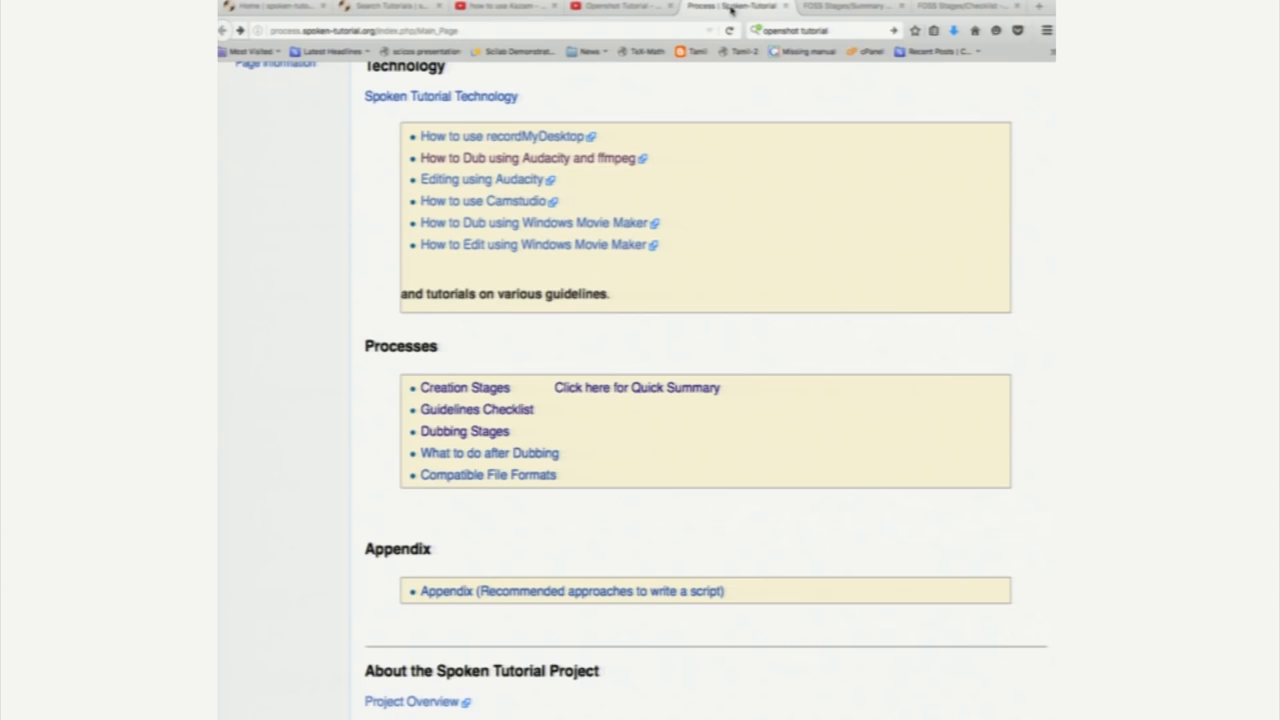
mouse_move(536, 222)
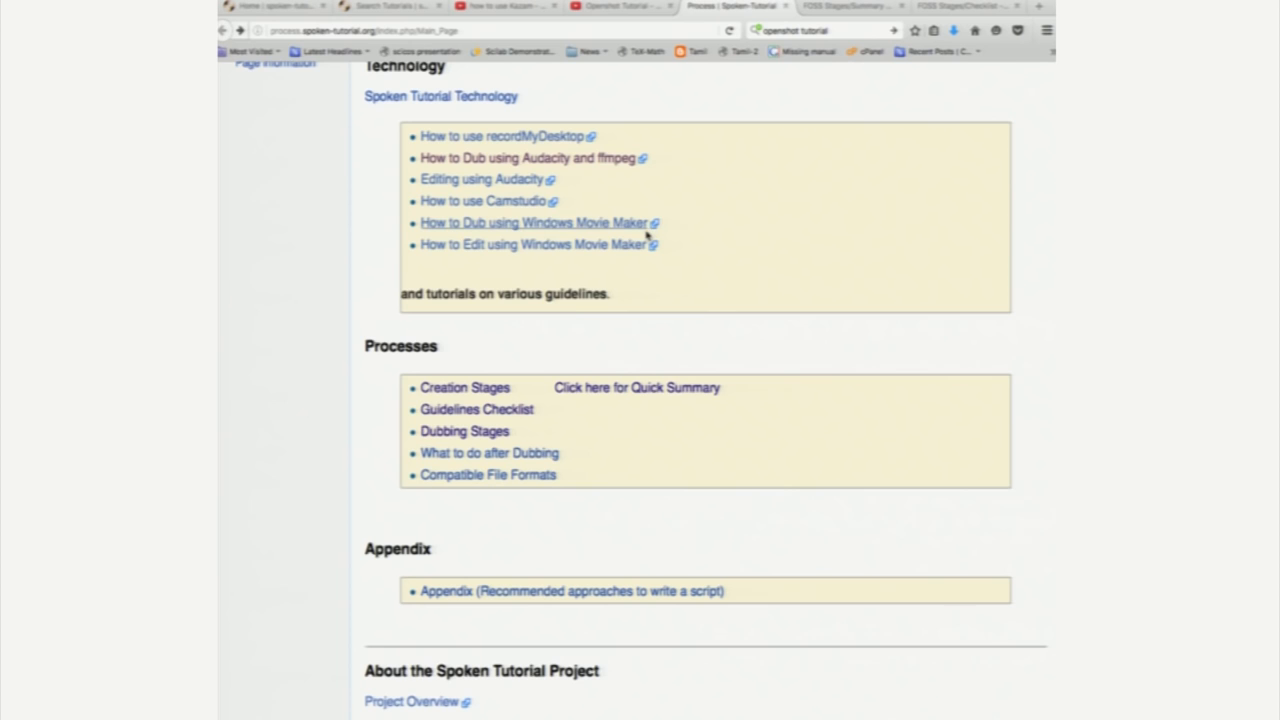
mouse_move(476, 408)
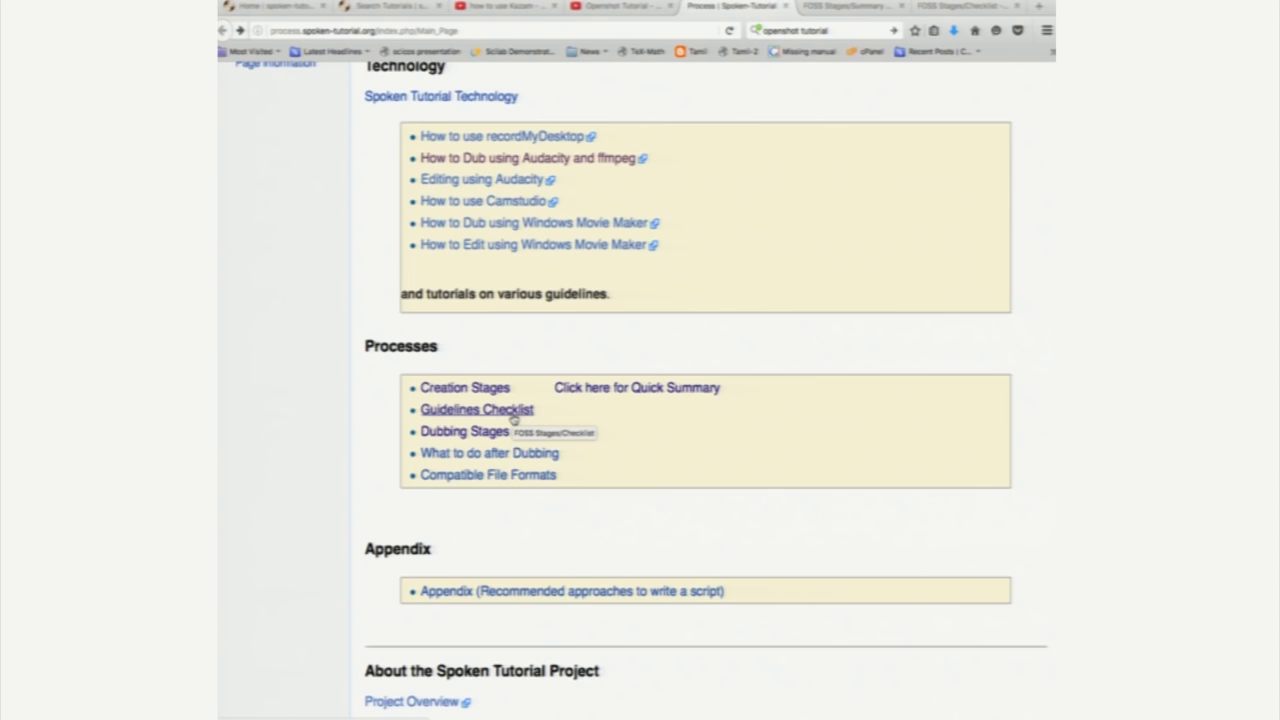
Follow the Guidelines Checklist link under Processes to the FOSS Stages/Checklist page.
click(476, 408)
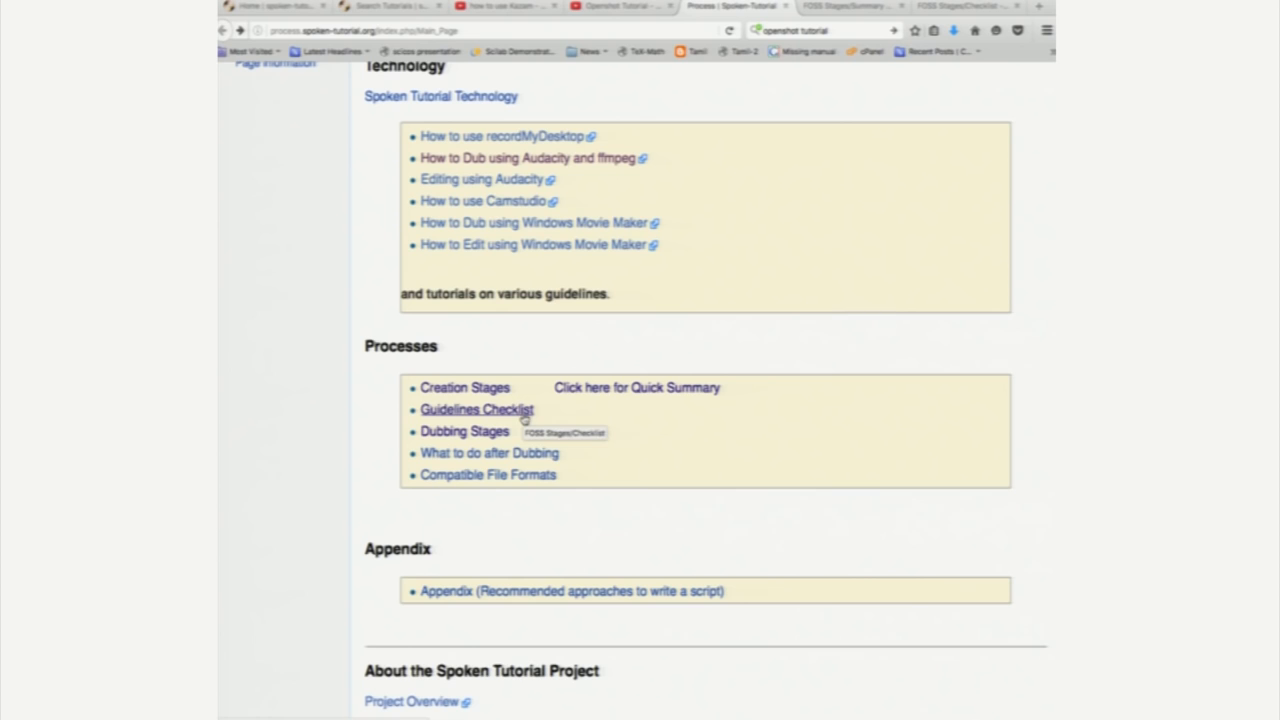
click(476, 408)
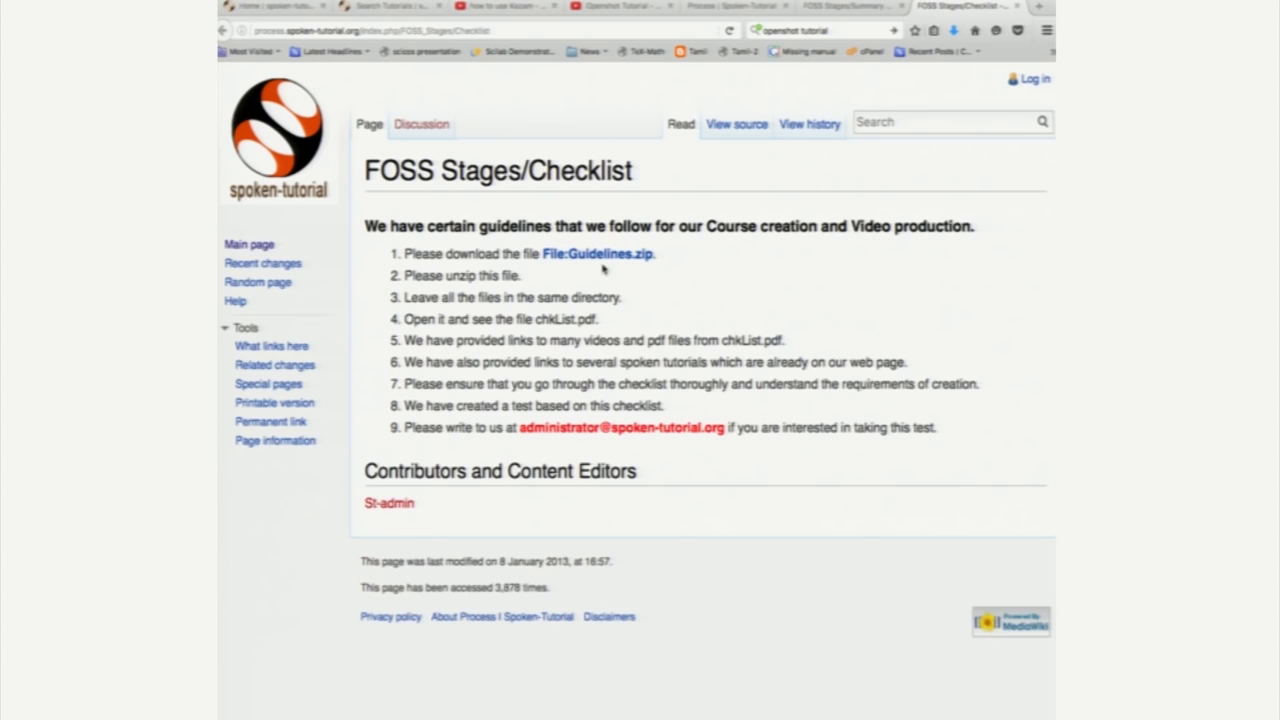
mouse_move(598, 252)
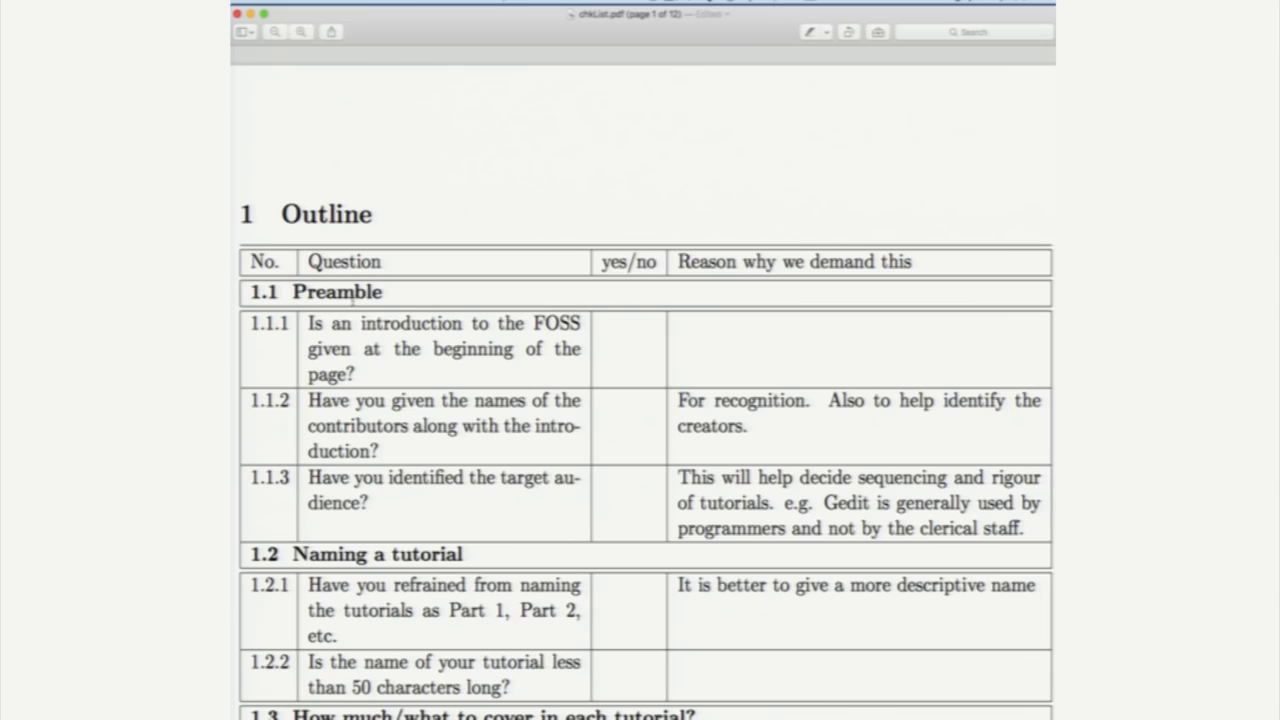
Read through chkList.pdf's Outline, Demonstrations and Script question tables down to the Slides section.
scroll(down, 3)
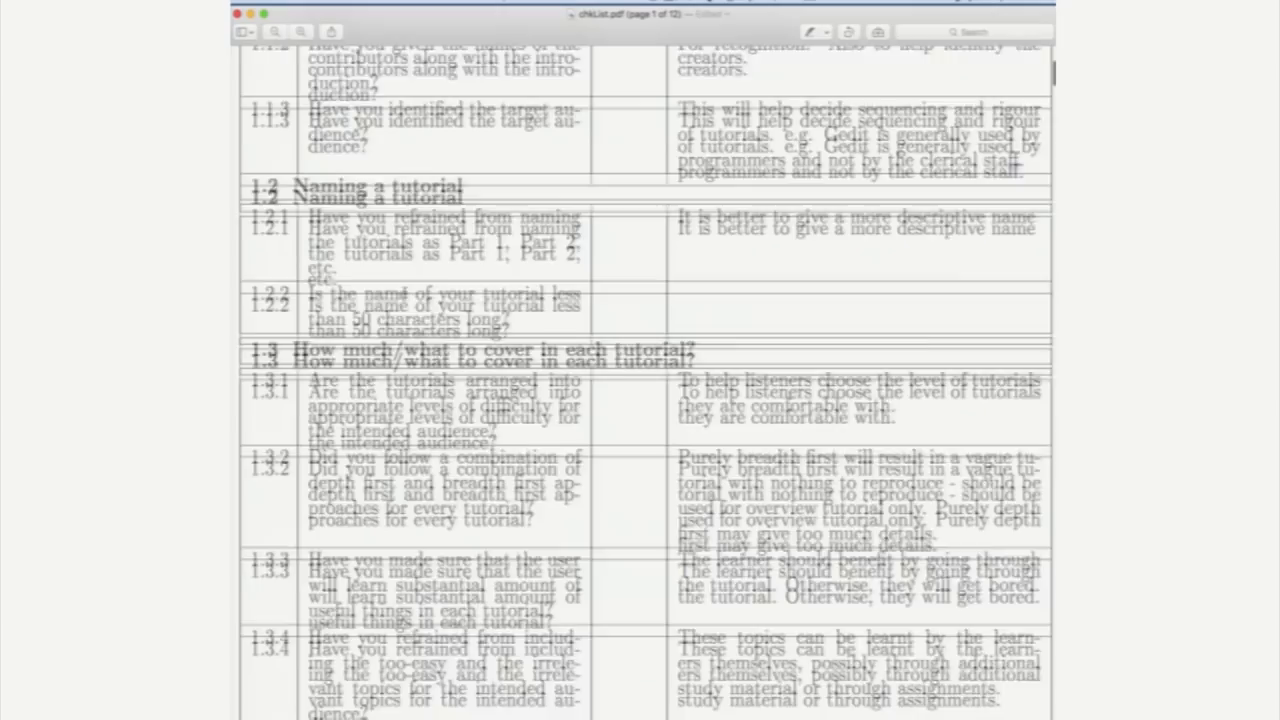
scroll(down, 3)
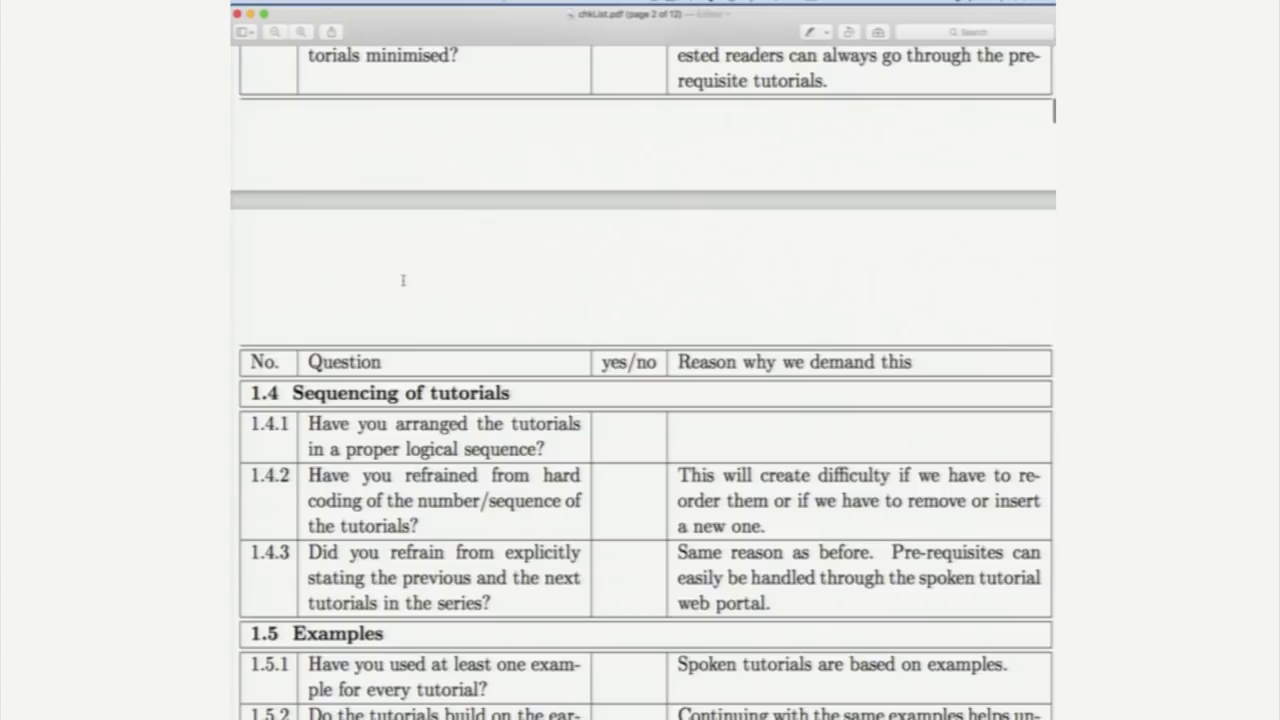
scroll(down, 3)
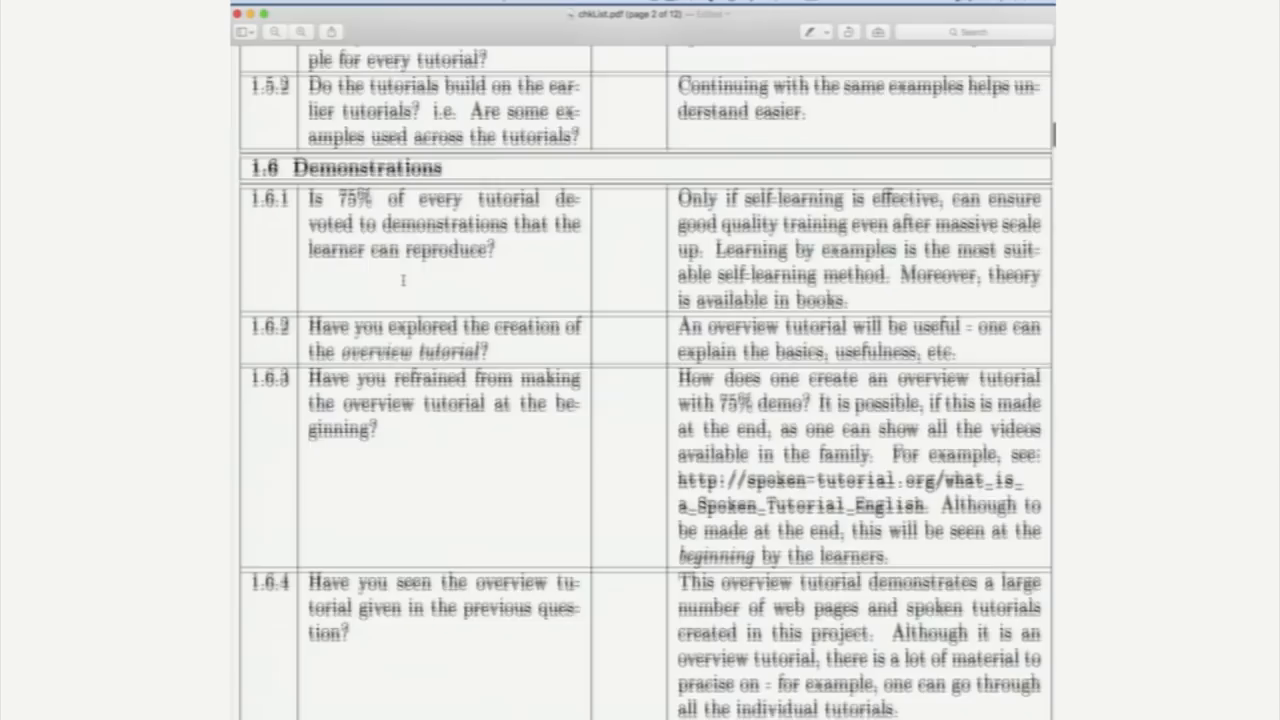
scroll(down, 3)
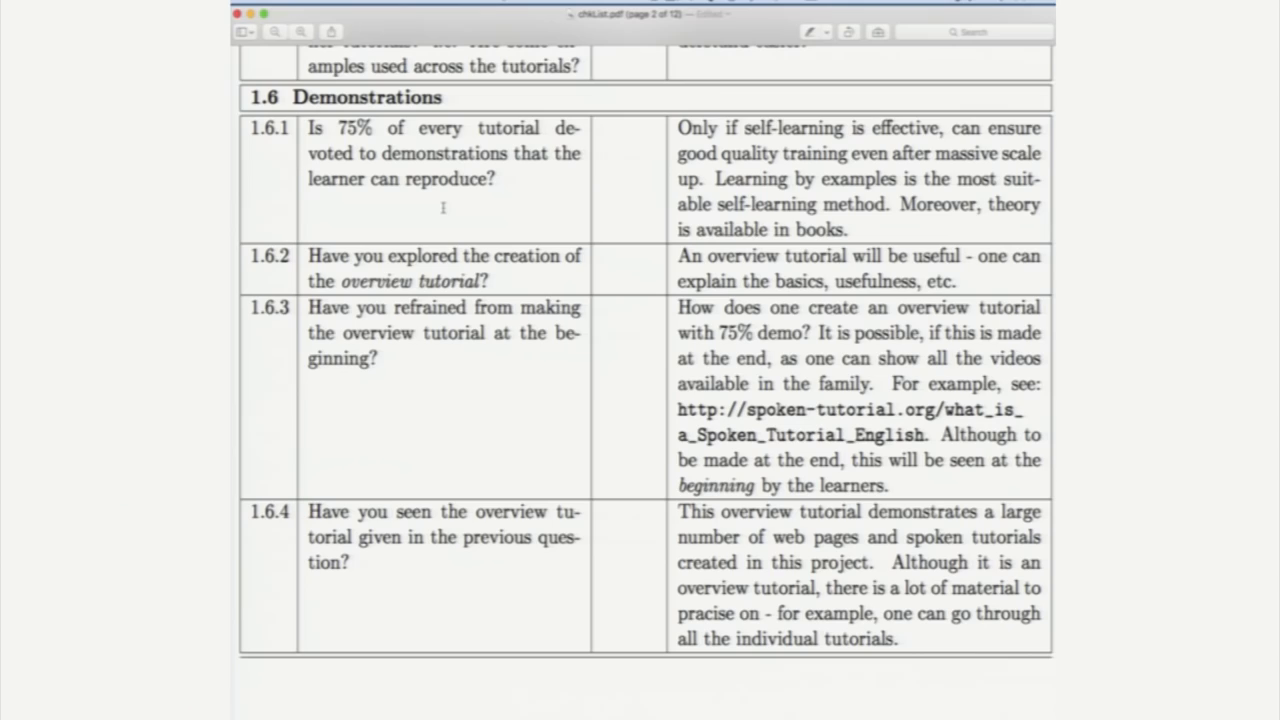
scroll(down, 3)
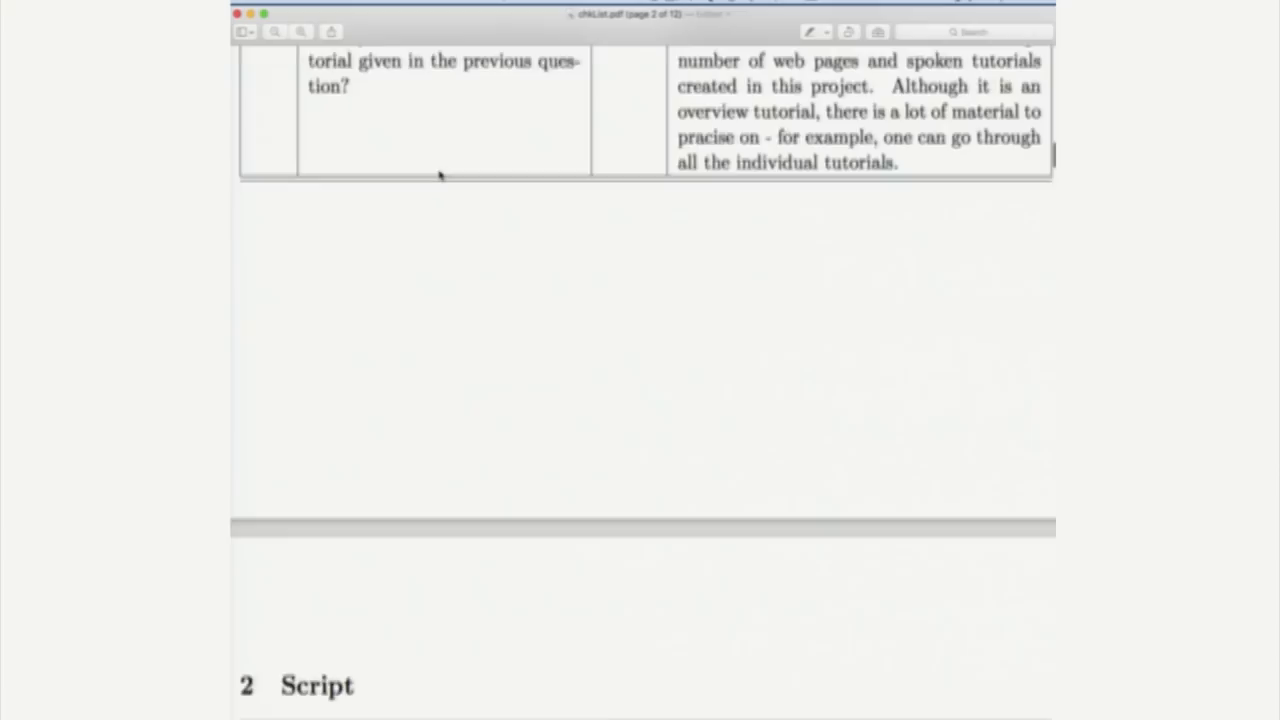
scroll(down, 3)
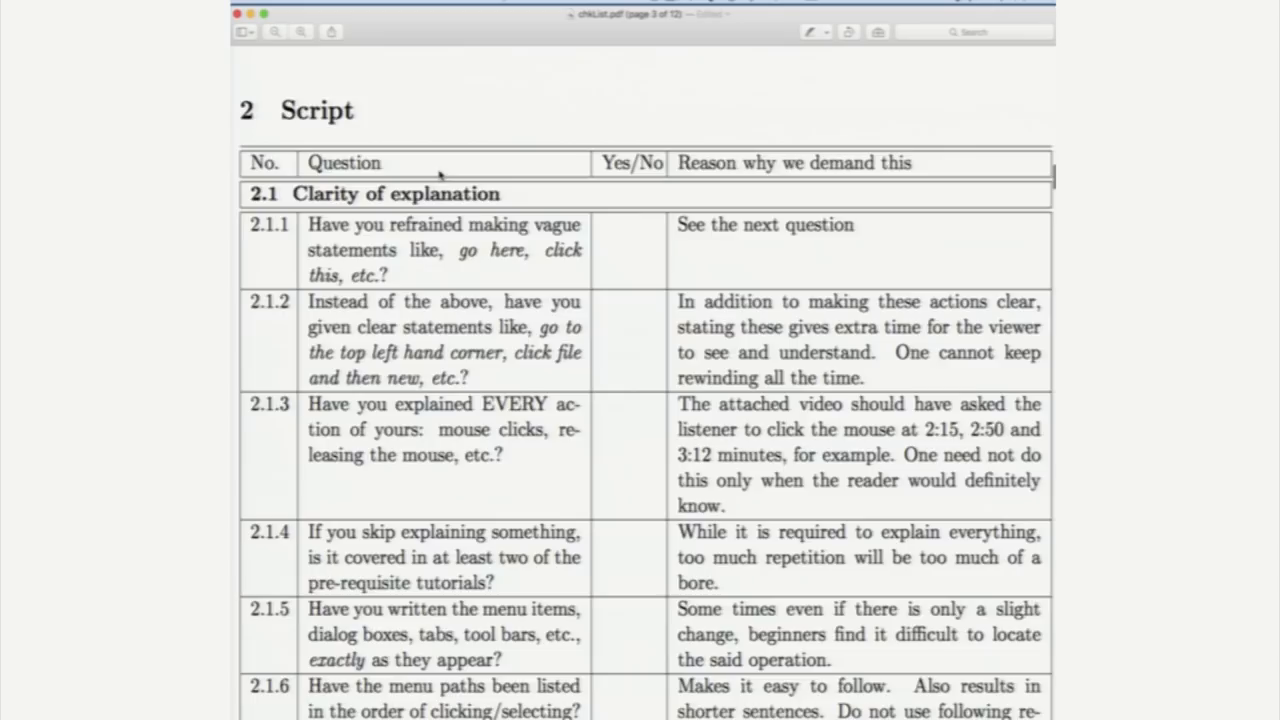
scroll(down, 3)
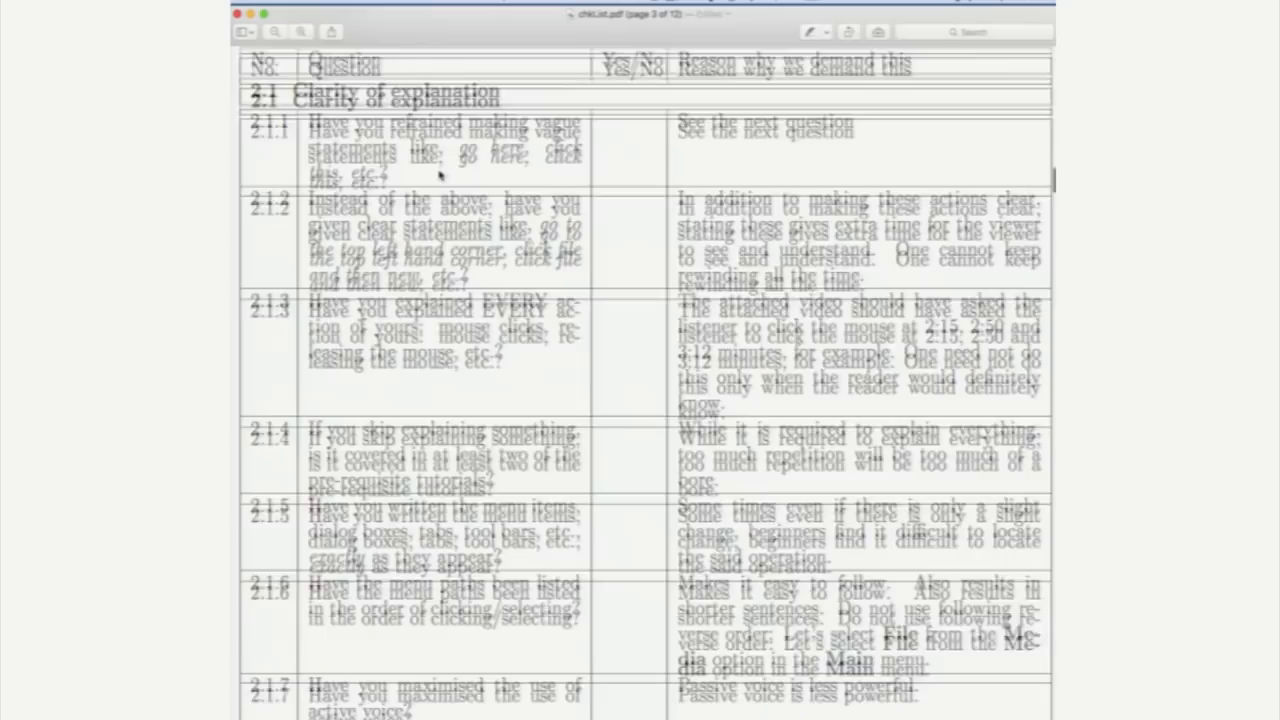
scroll(down, 3)
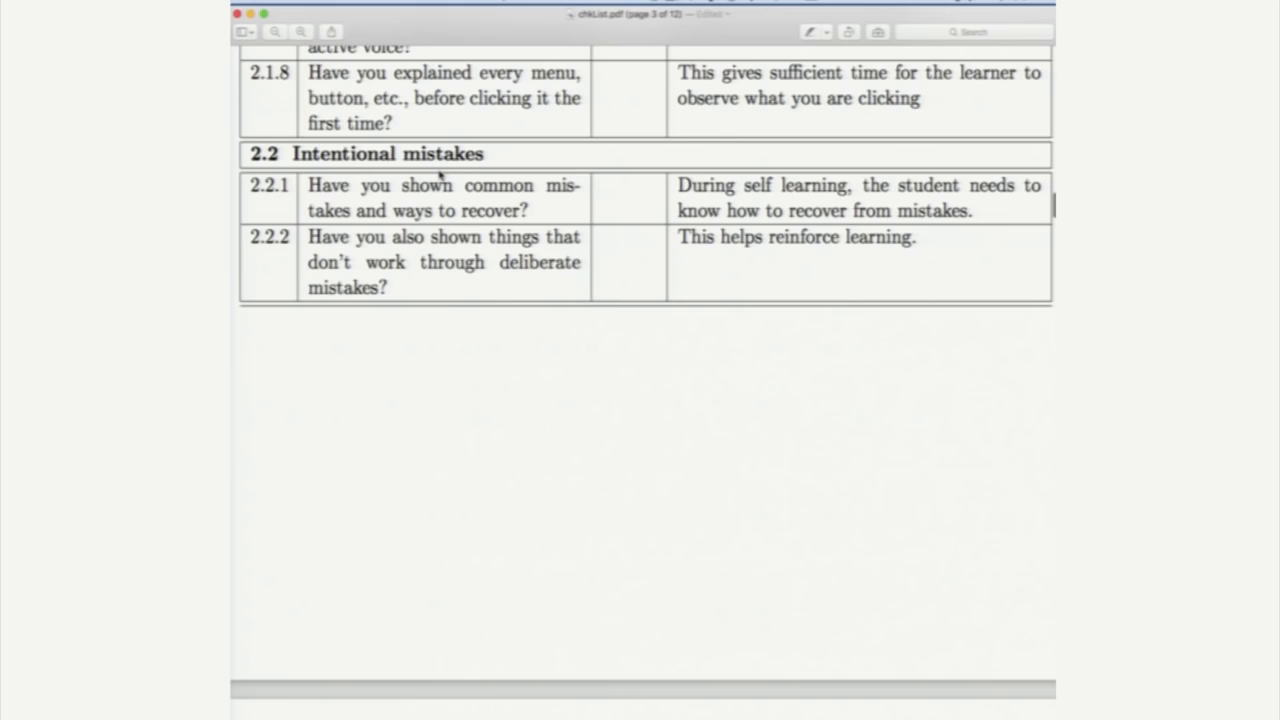
scroll(down, 3)
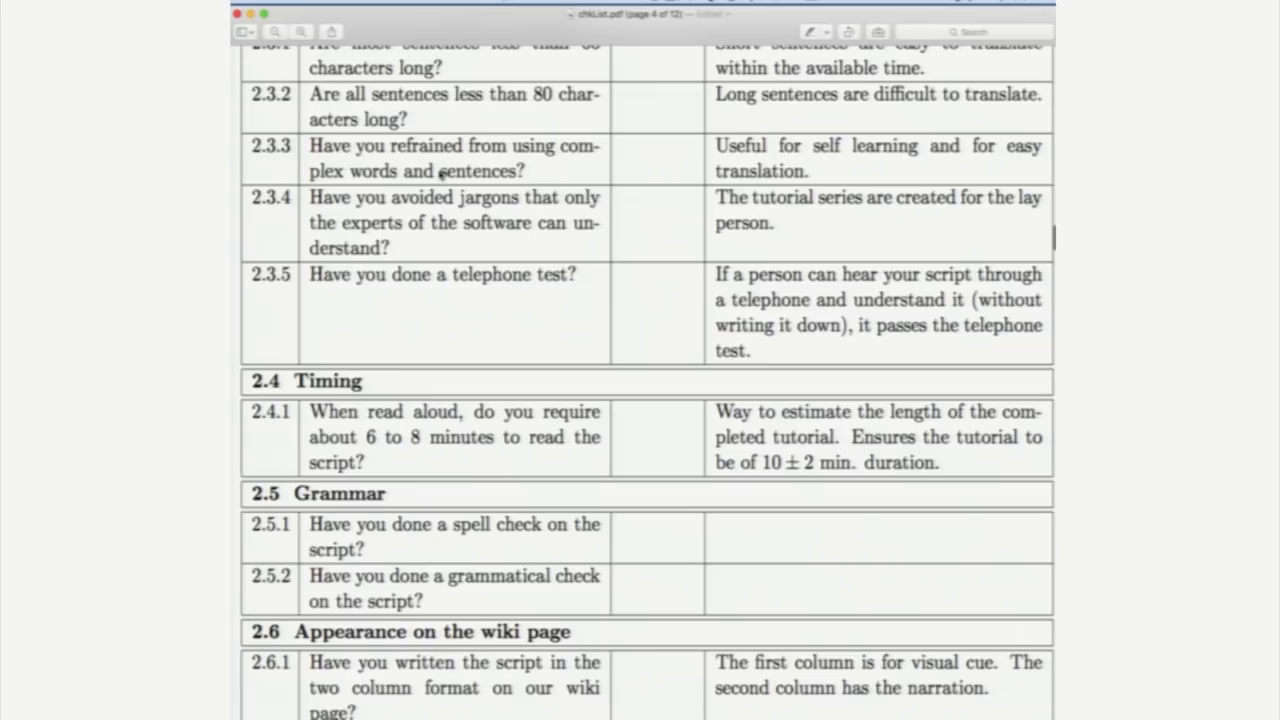
scroll(down, 3)
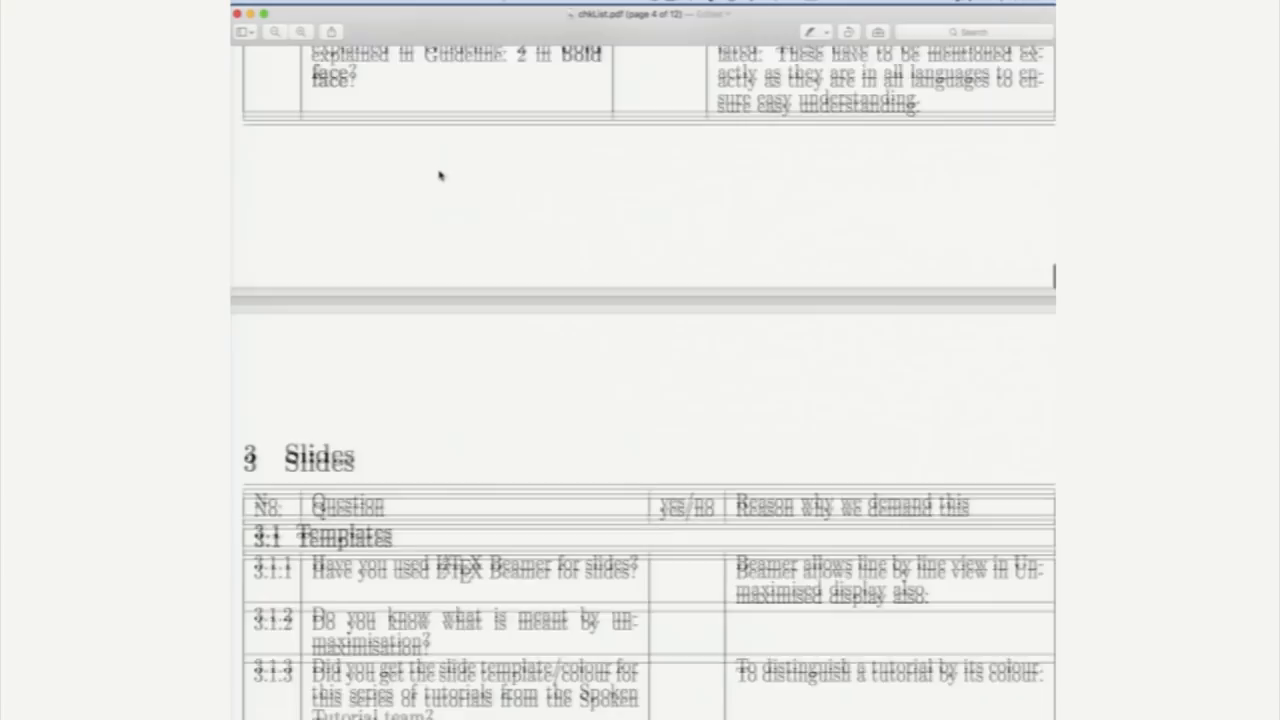
scroll(down, 3)
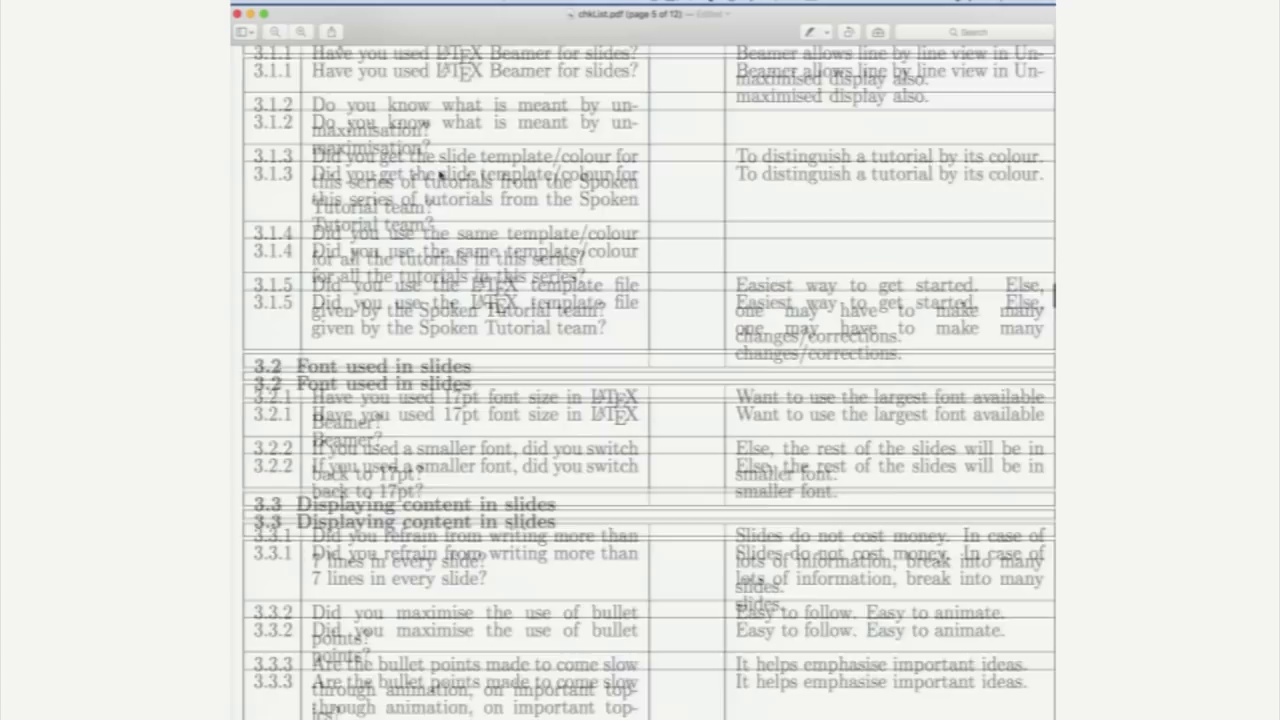
scroll(down, 3)
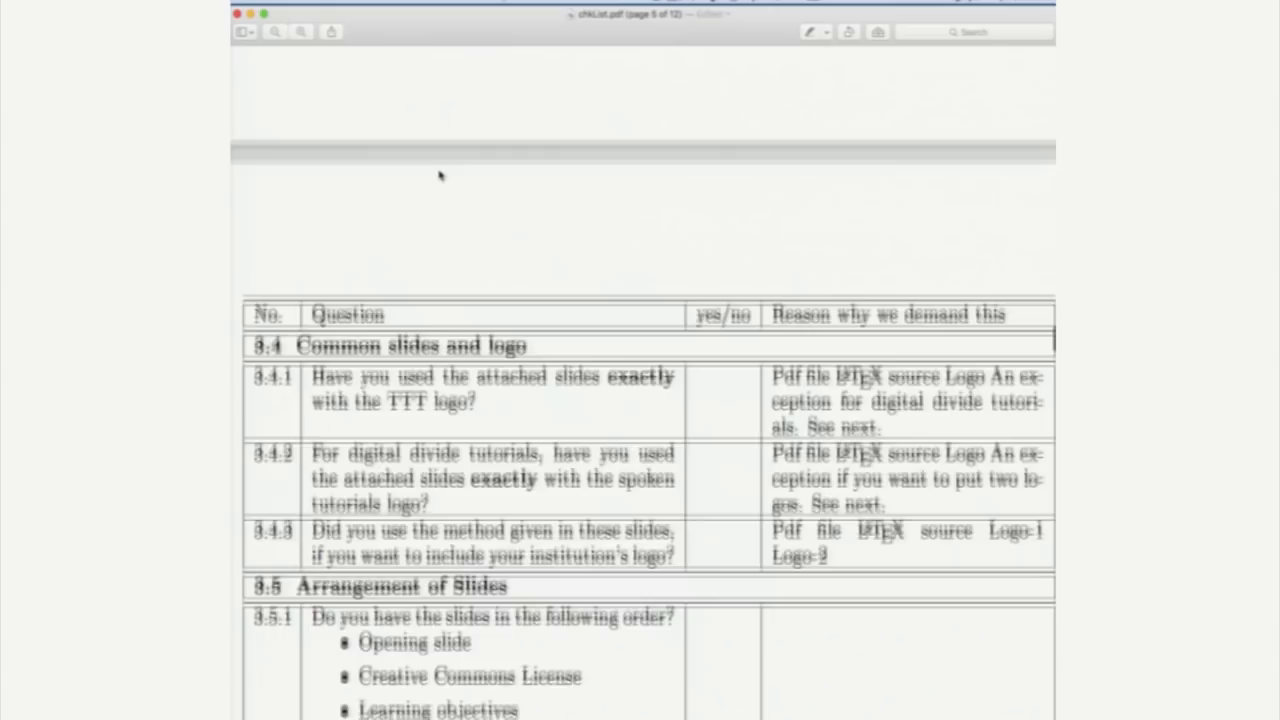
scroll(down, 3)
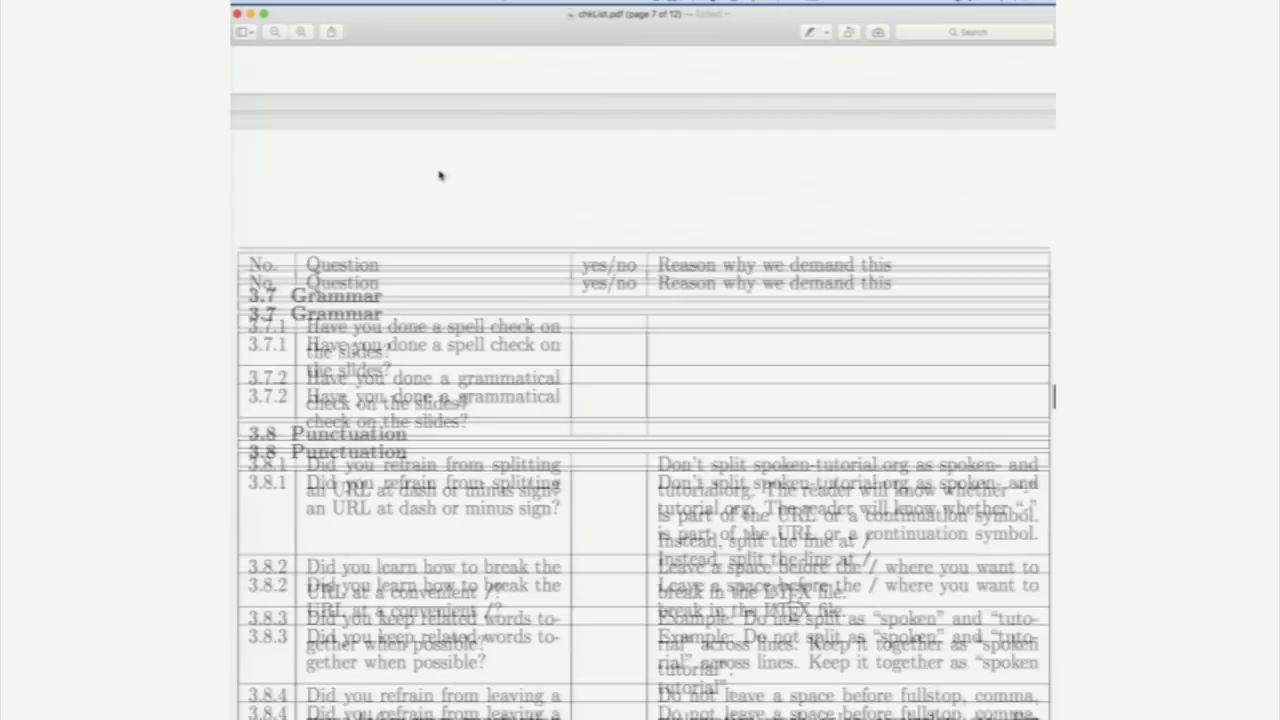
scroll(down, 3)
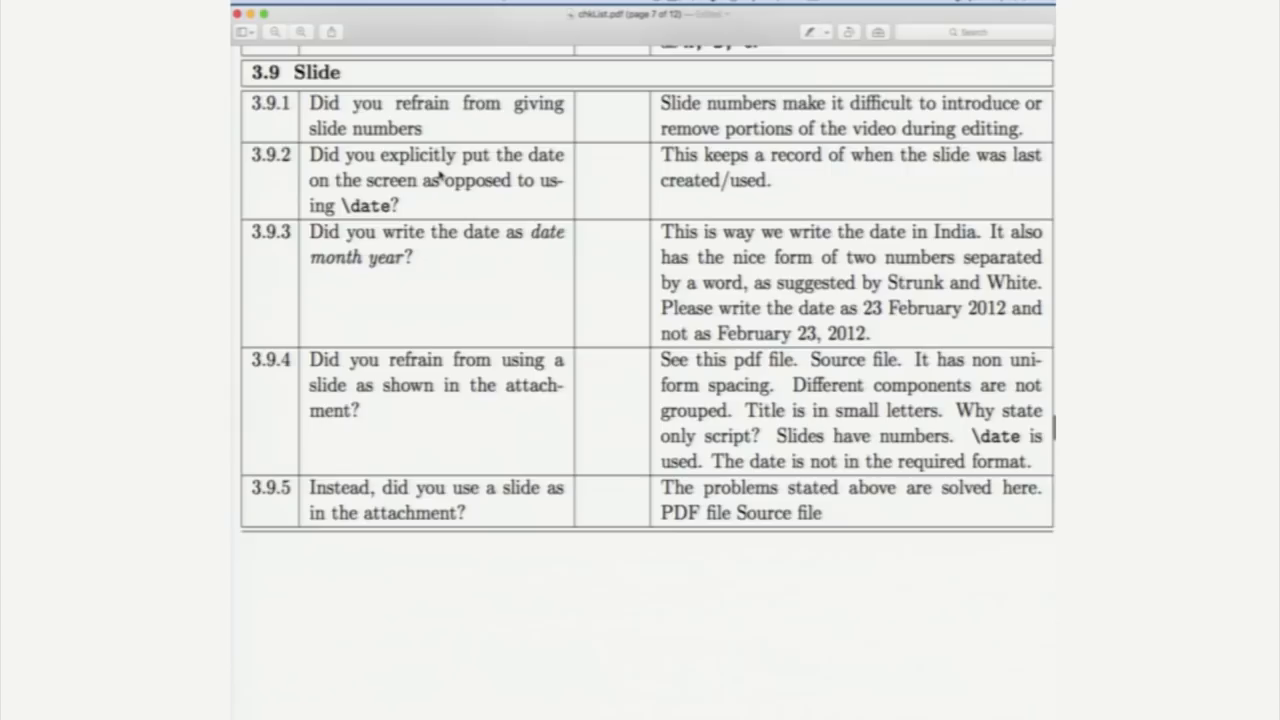
scroll(down, 3)
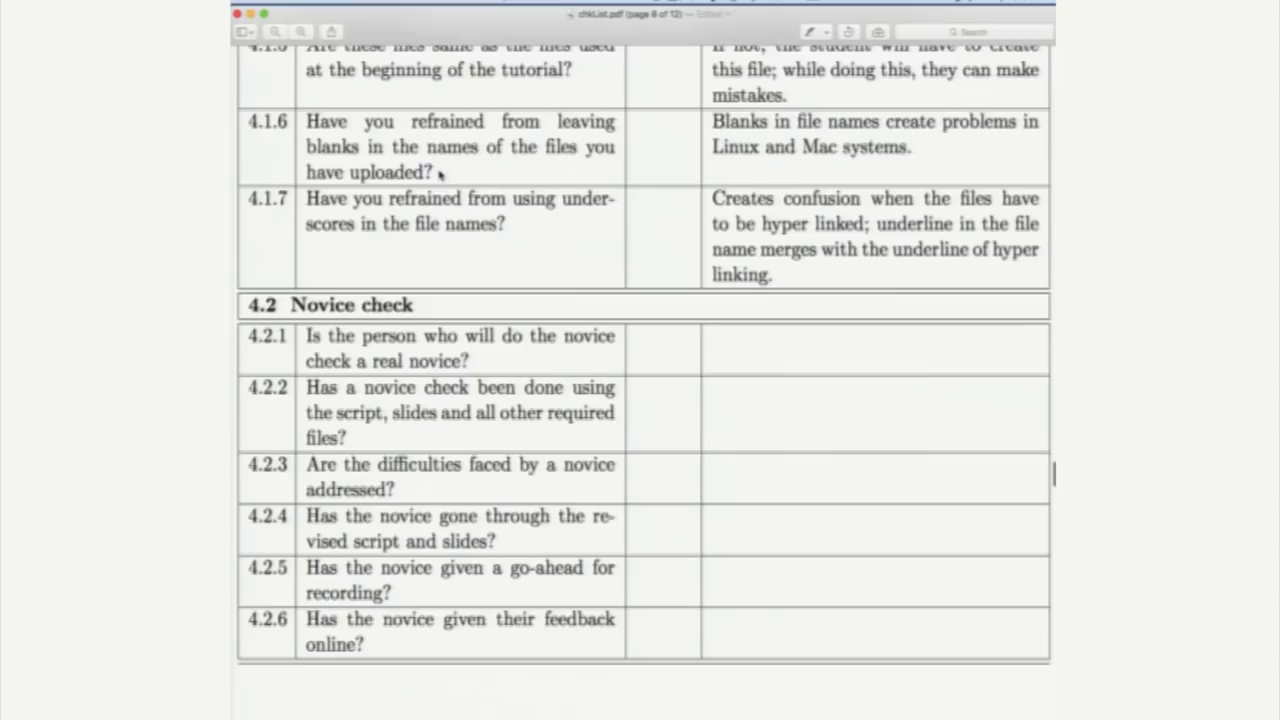
scroll(down, 3)
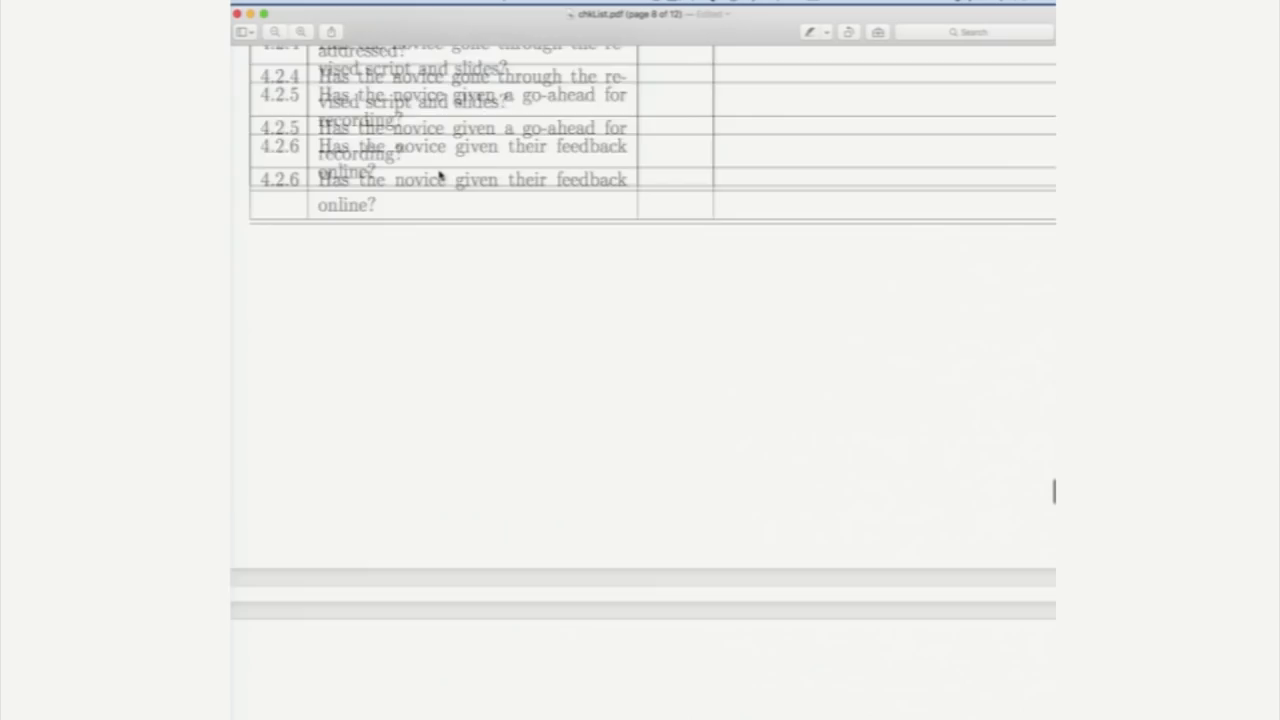
scroll(down, 3)
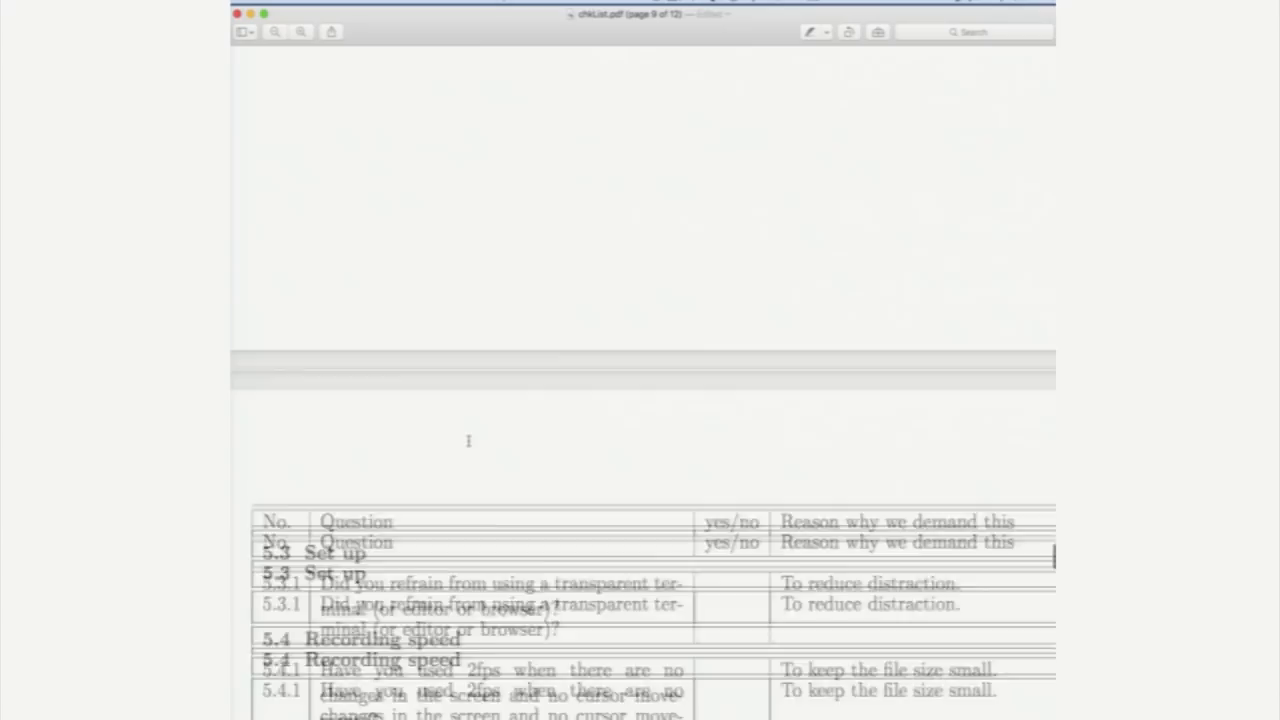
scroll(down, 3)
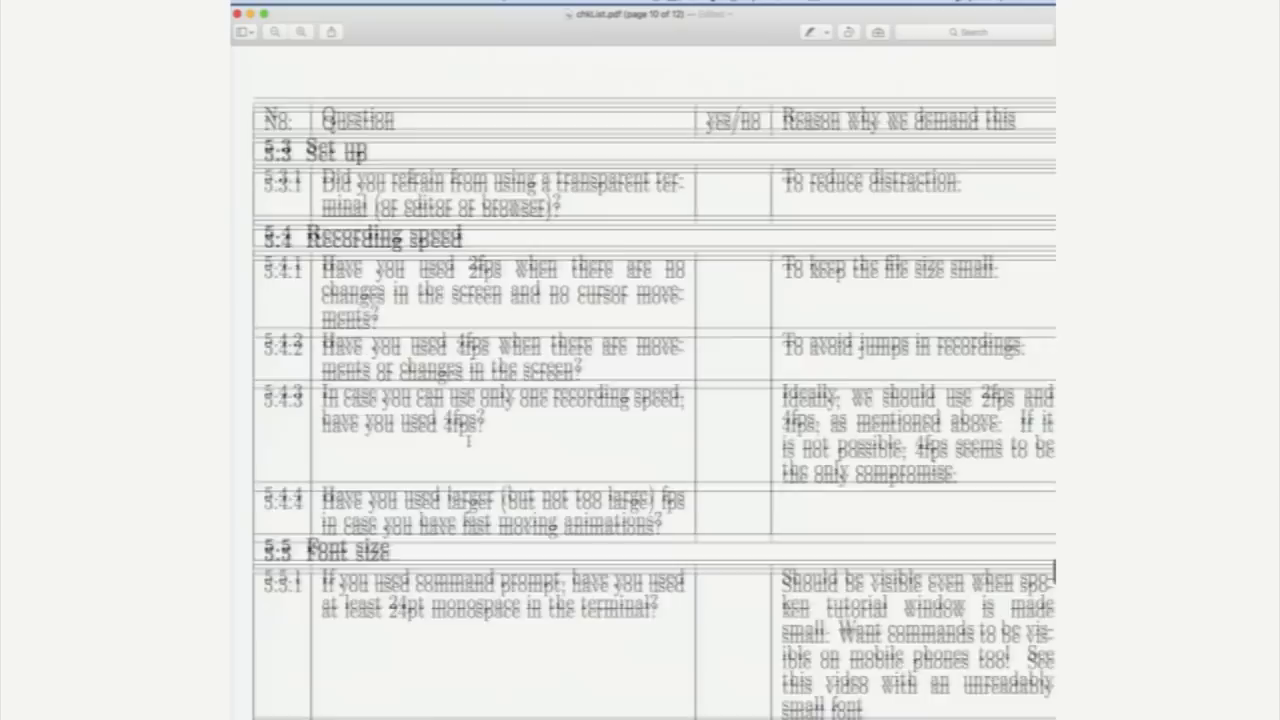
scroll(down, 3)
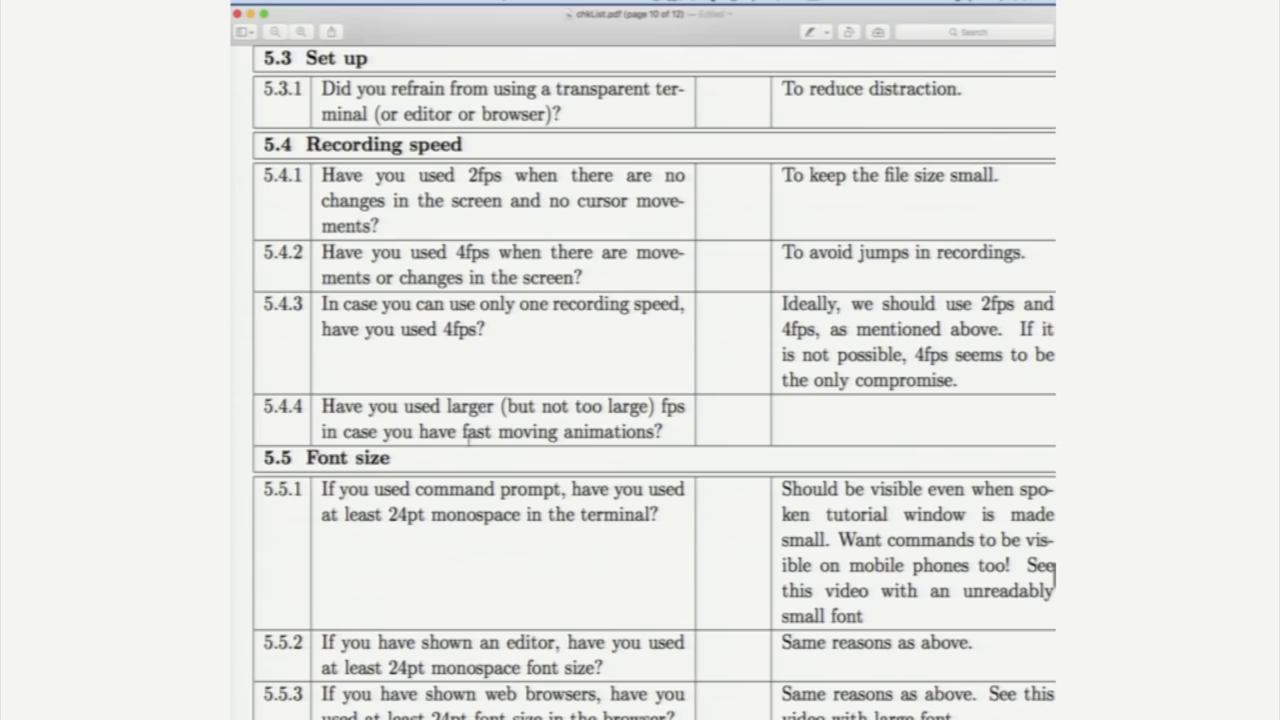
scroll(down, 3)
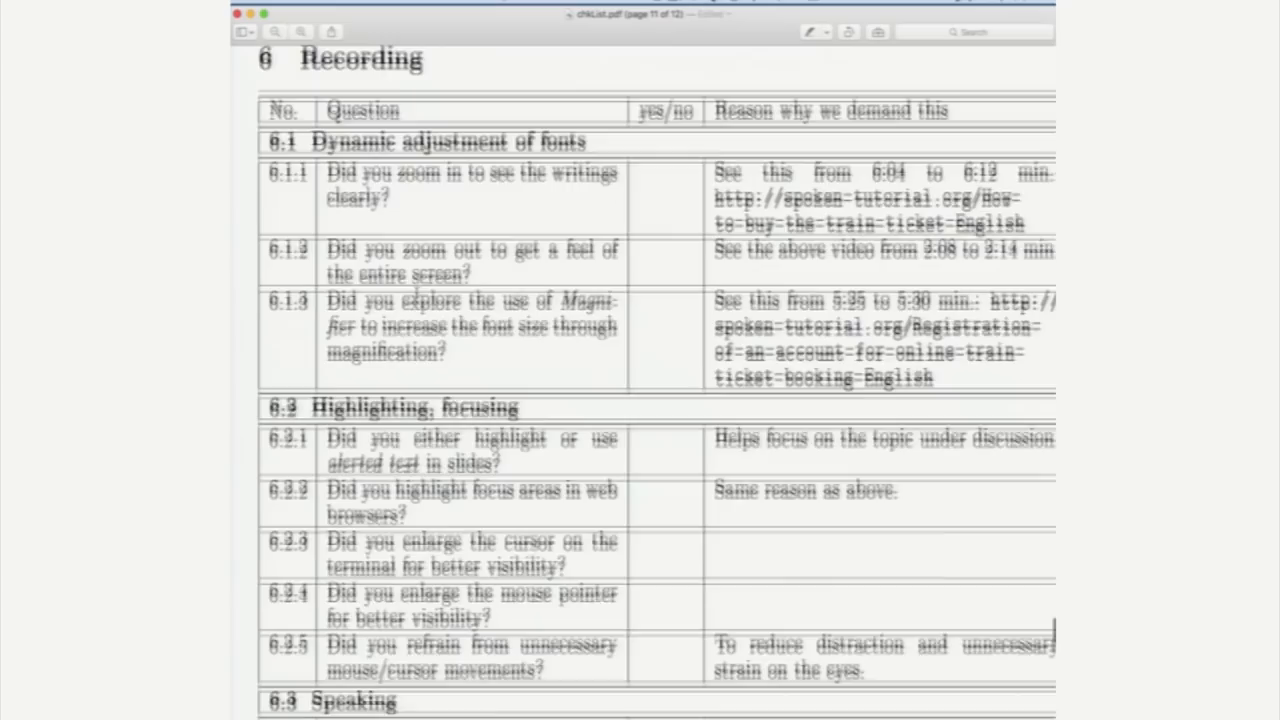
scroll(down, 3)
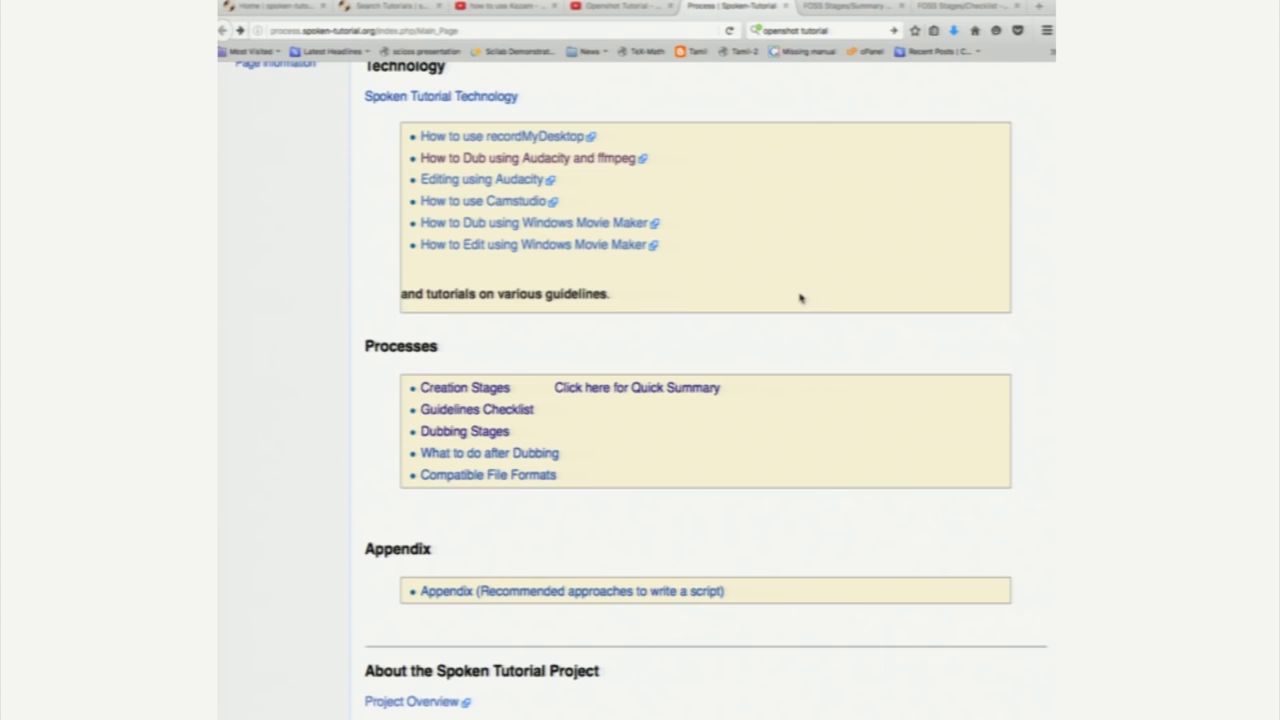
mouse_move(672, 360)
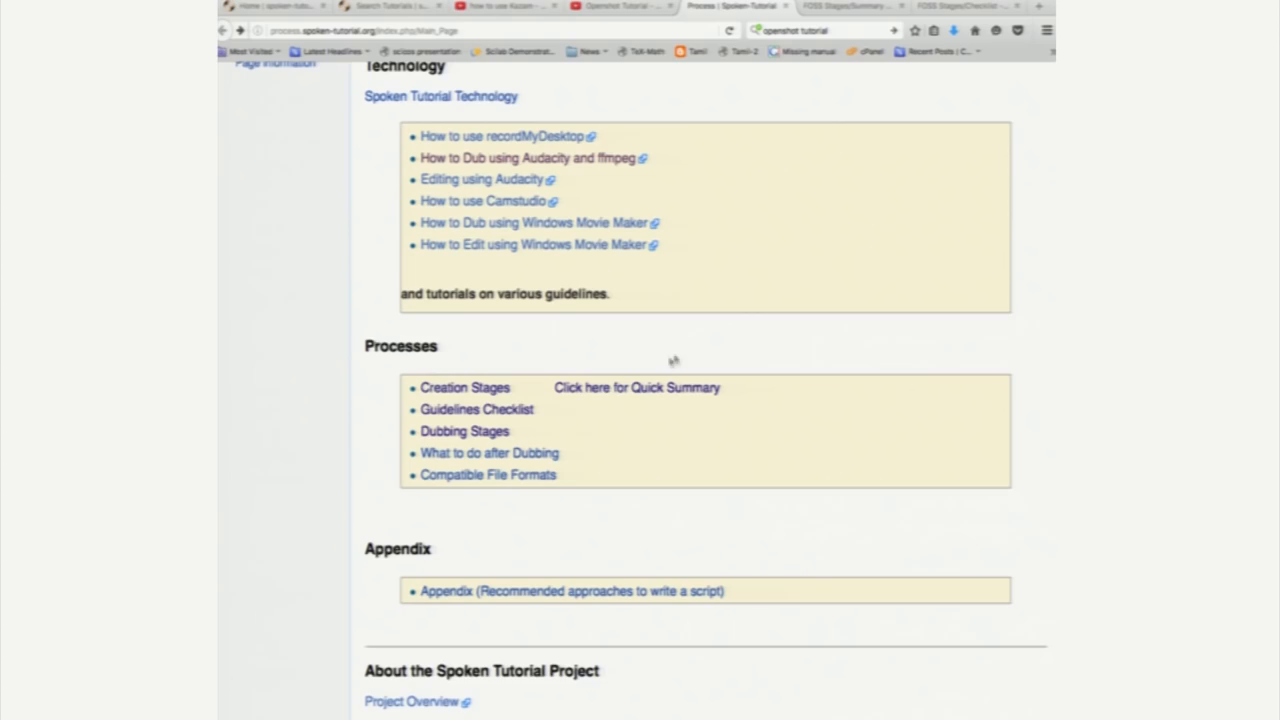
mouse_move(520, 430)
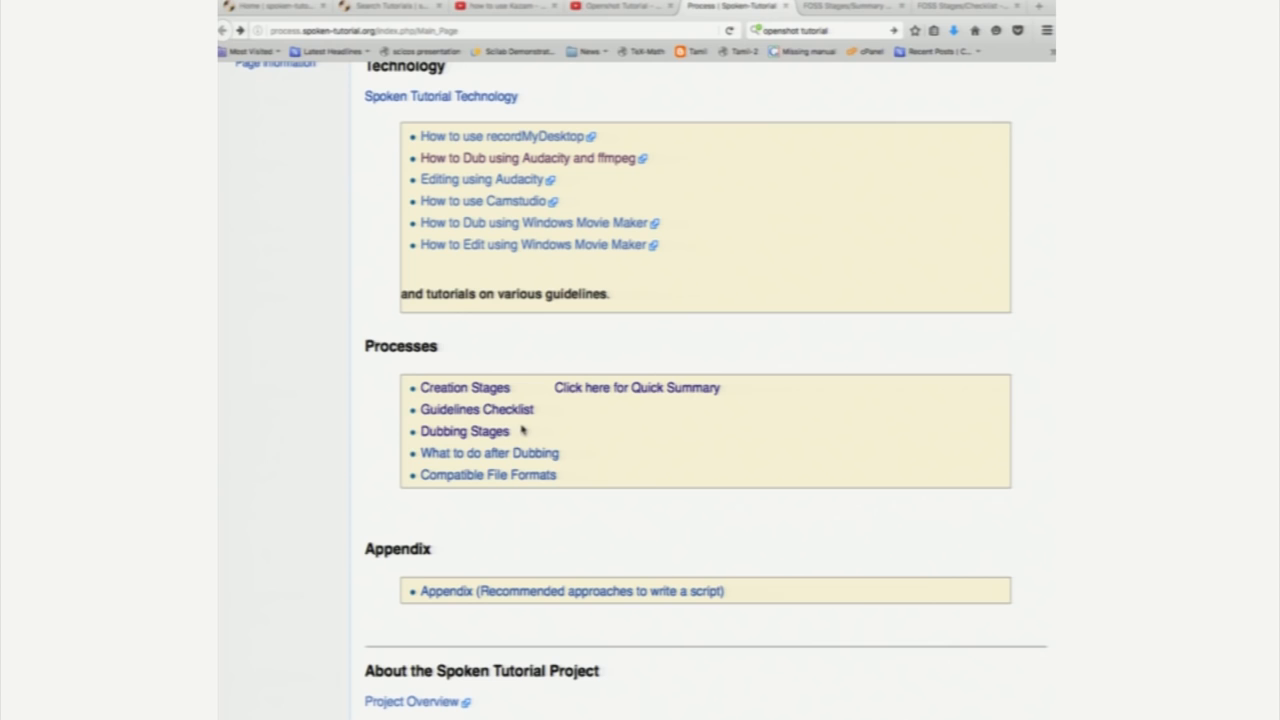